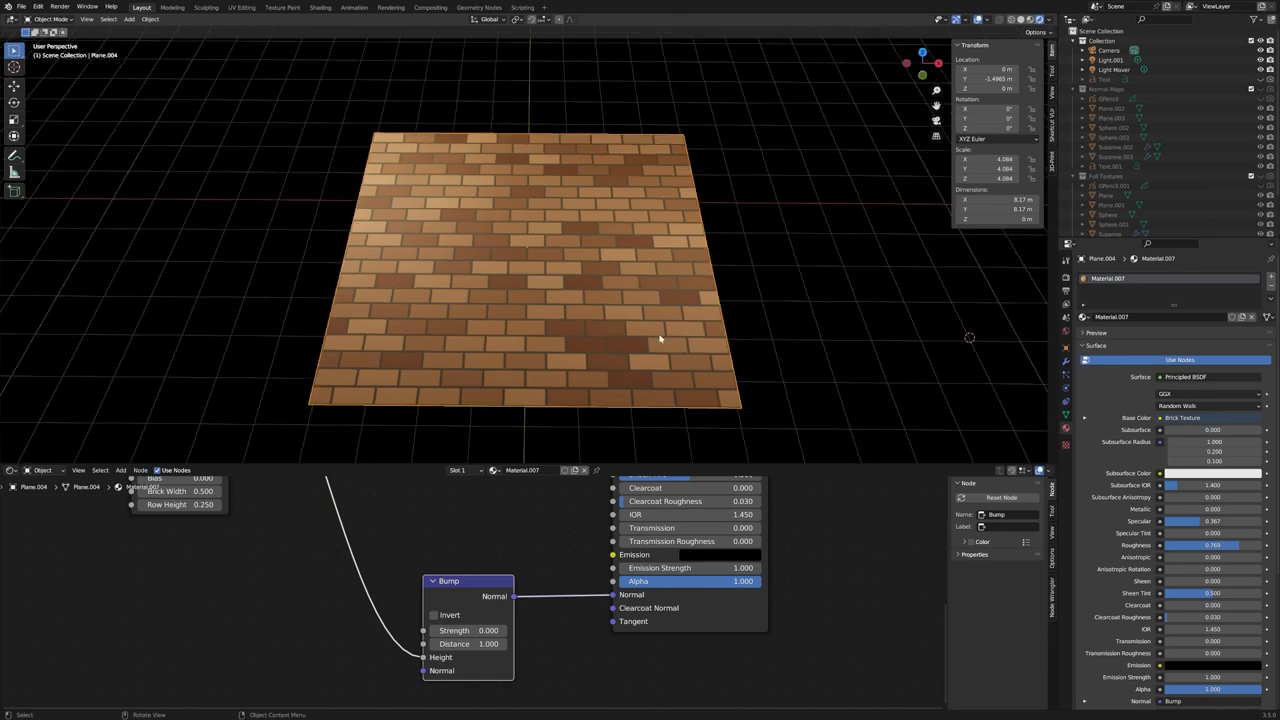
mouse_move(493, 303)
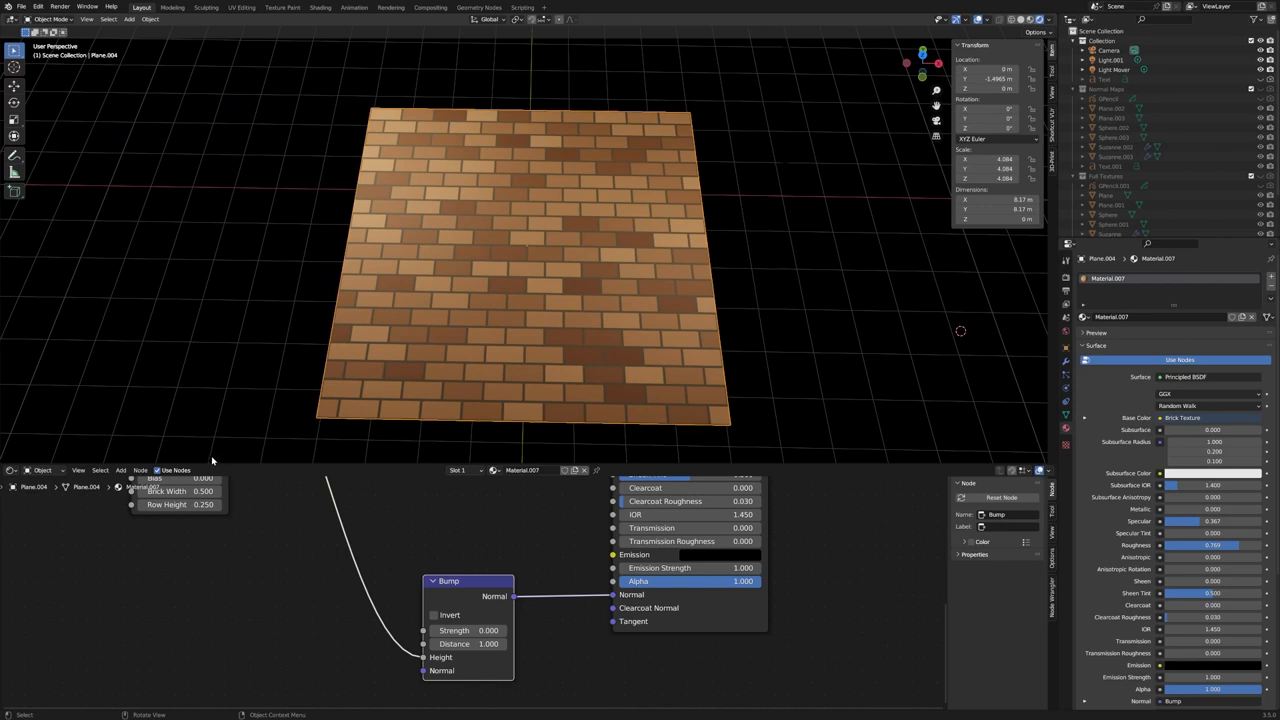
mouse_move(500, 640)
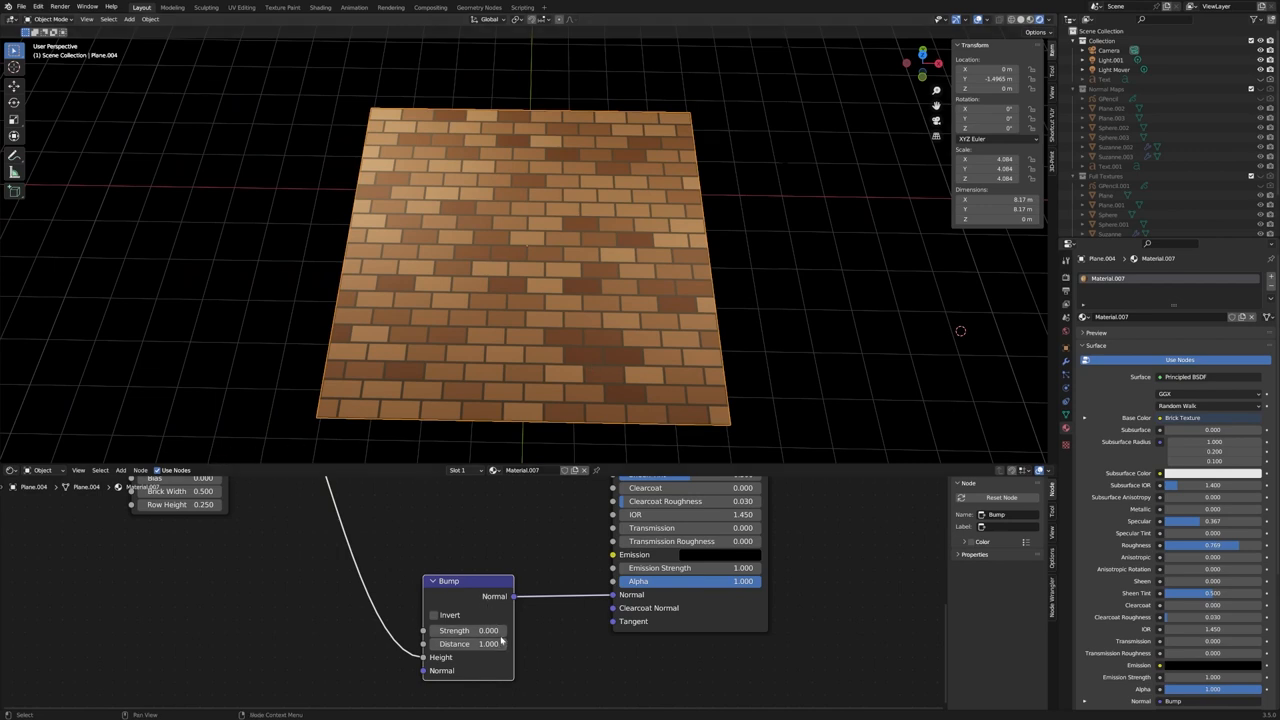
mouse_move(455, 630)
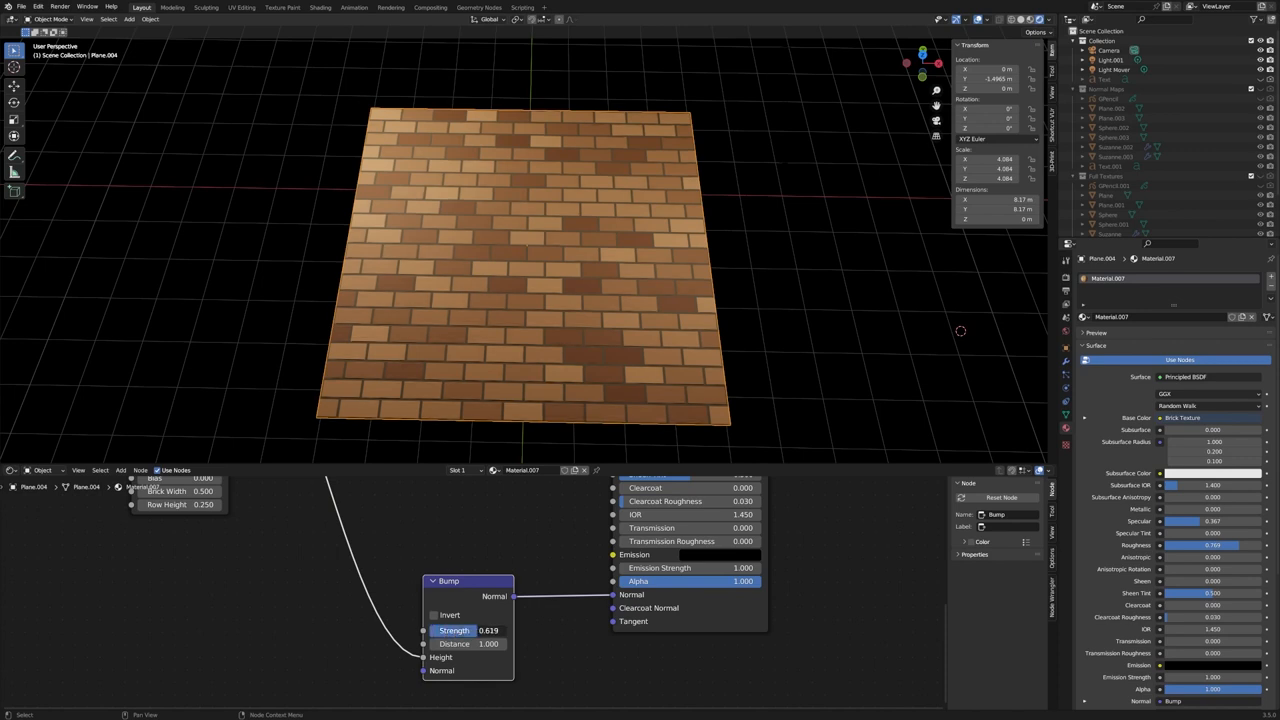
Raise the Bump node Strength from 0 to 1.000.
click(471, 630)
text(1.000)
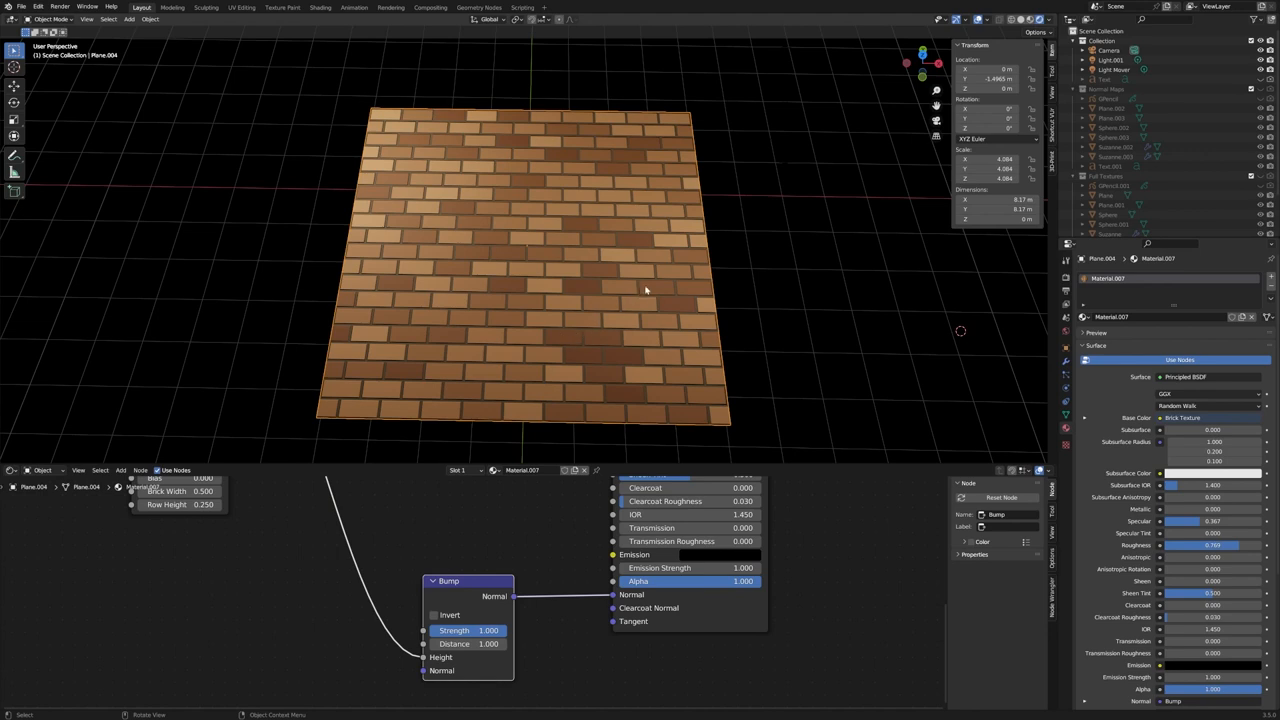
mouse_move(601, 283)
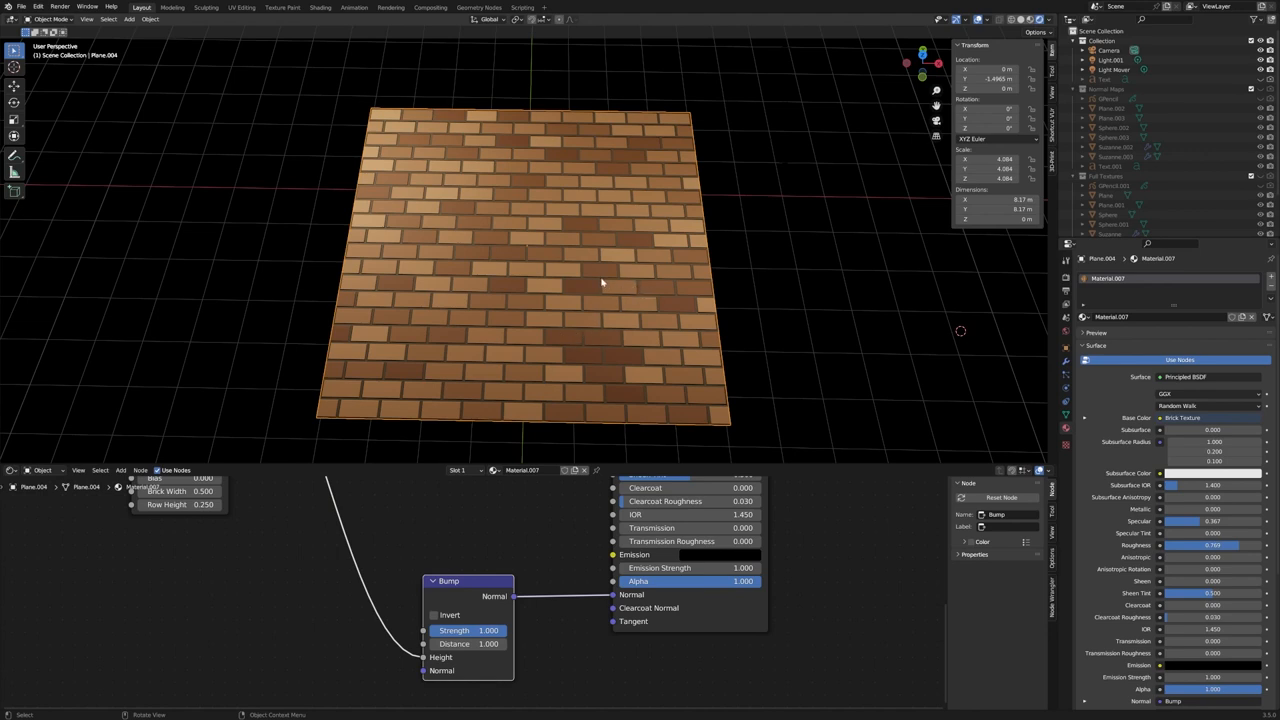
mouse_move(635, 268)
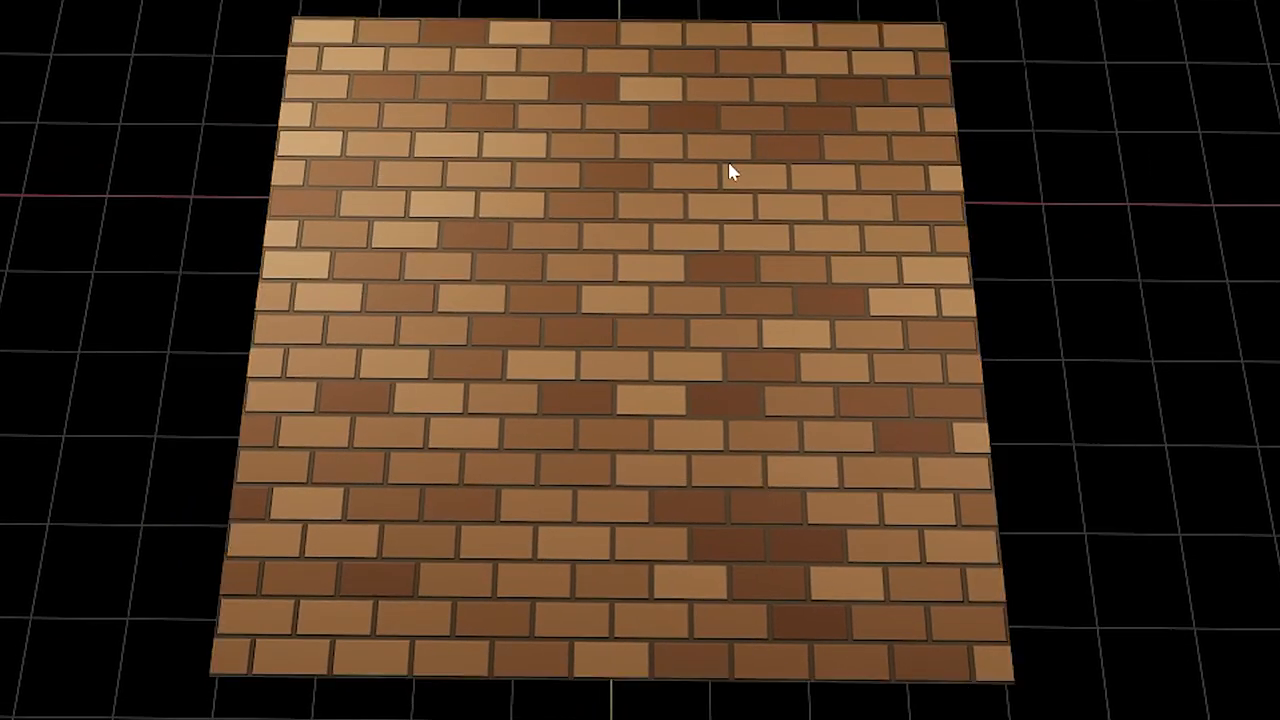
drag(730, 170, 700, 75)
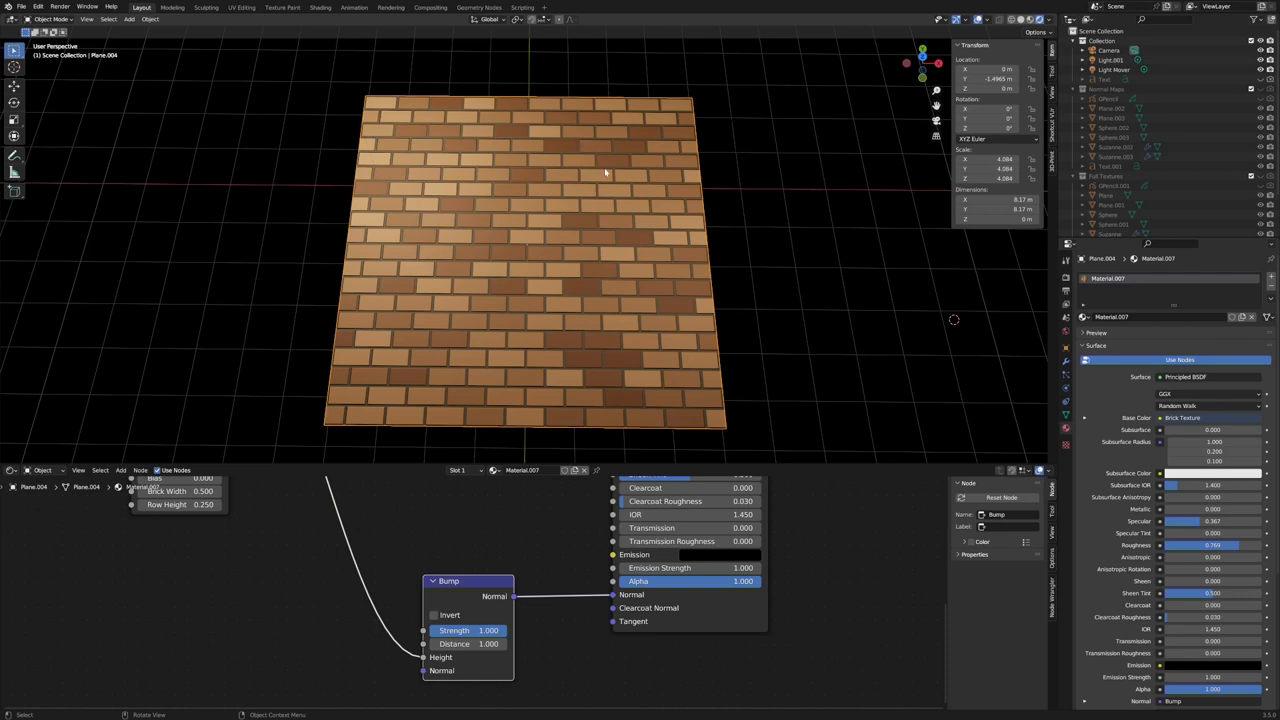
mouse_move(703, 307)
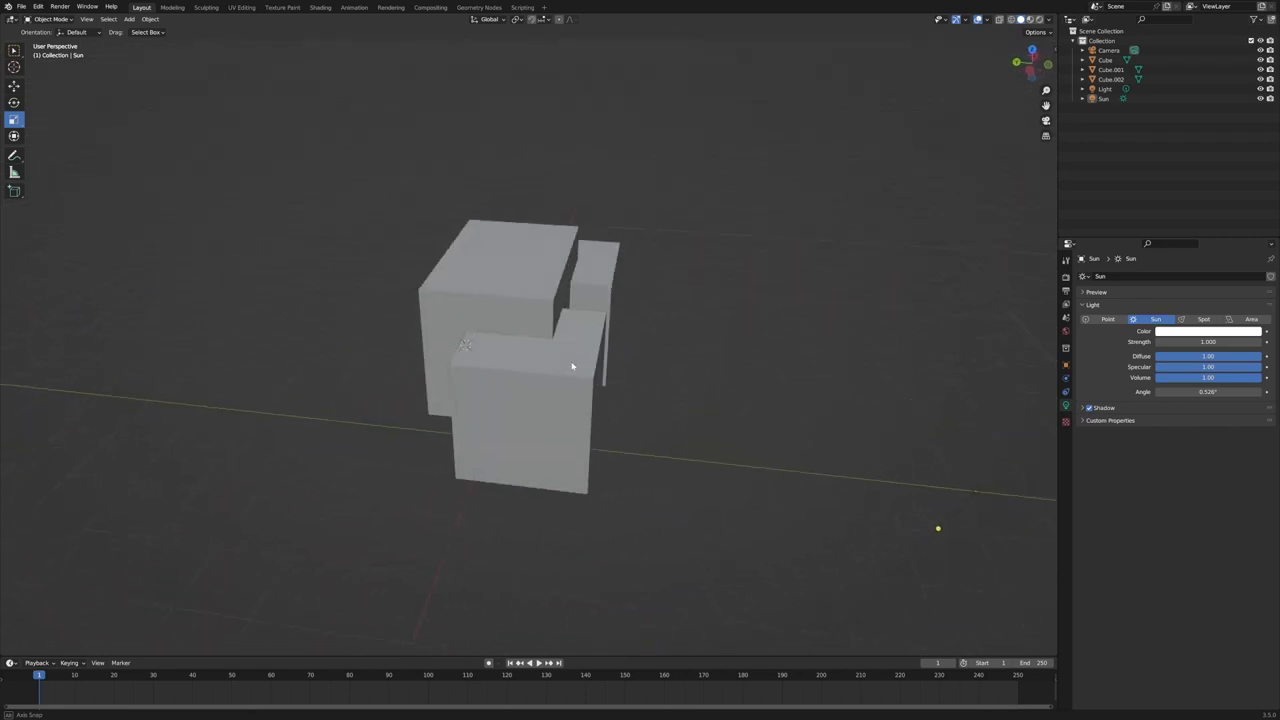
drag(572, 366, 448, 361)
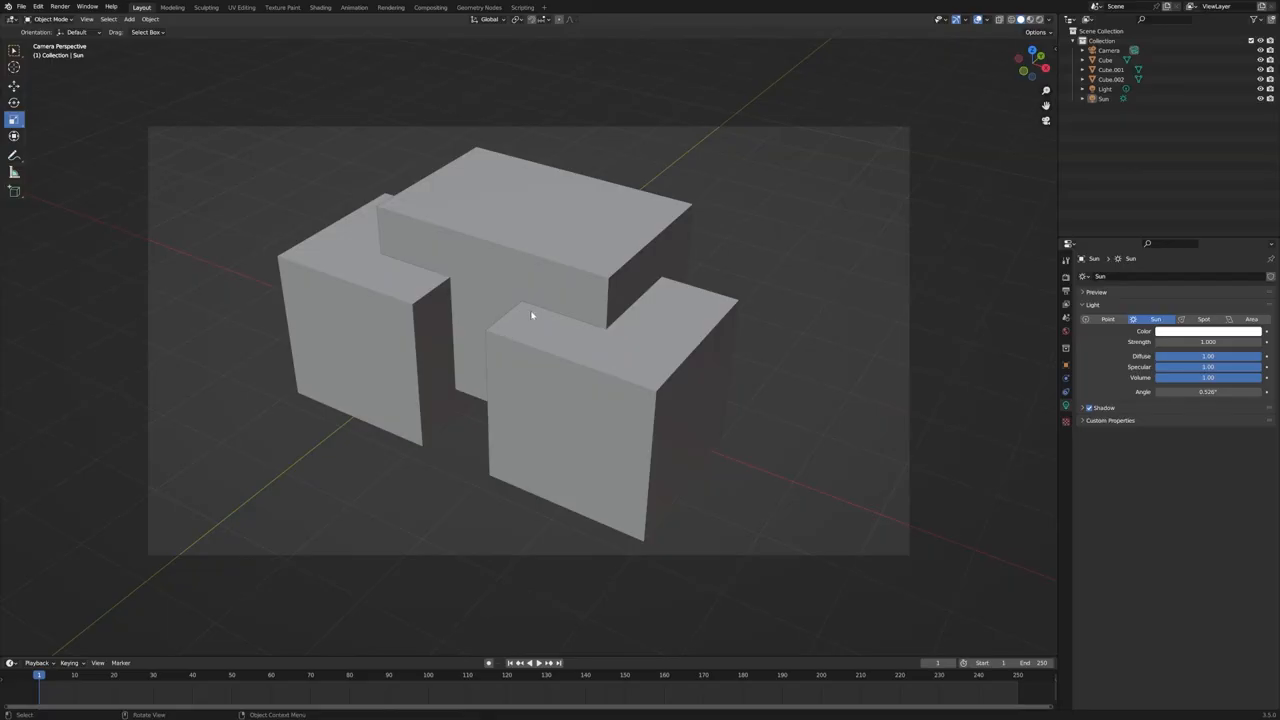
mouse_move(393, 340)
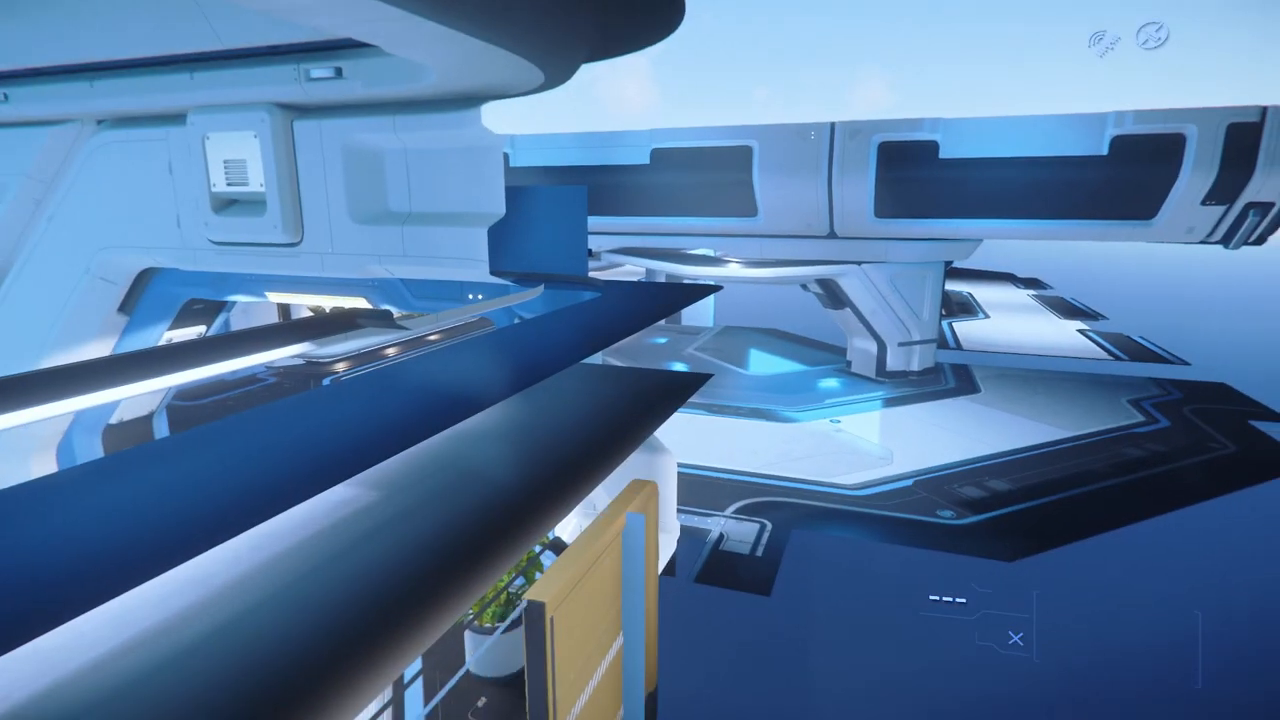
mouse_move(640, 360)
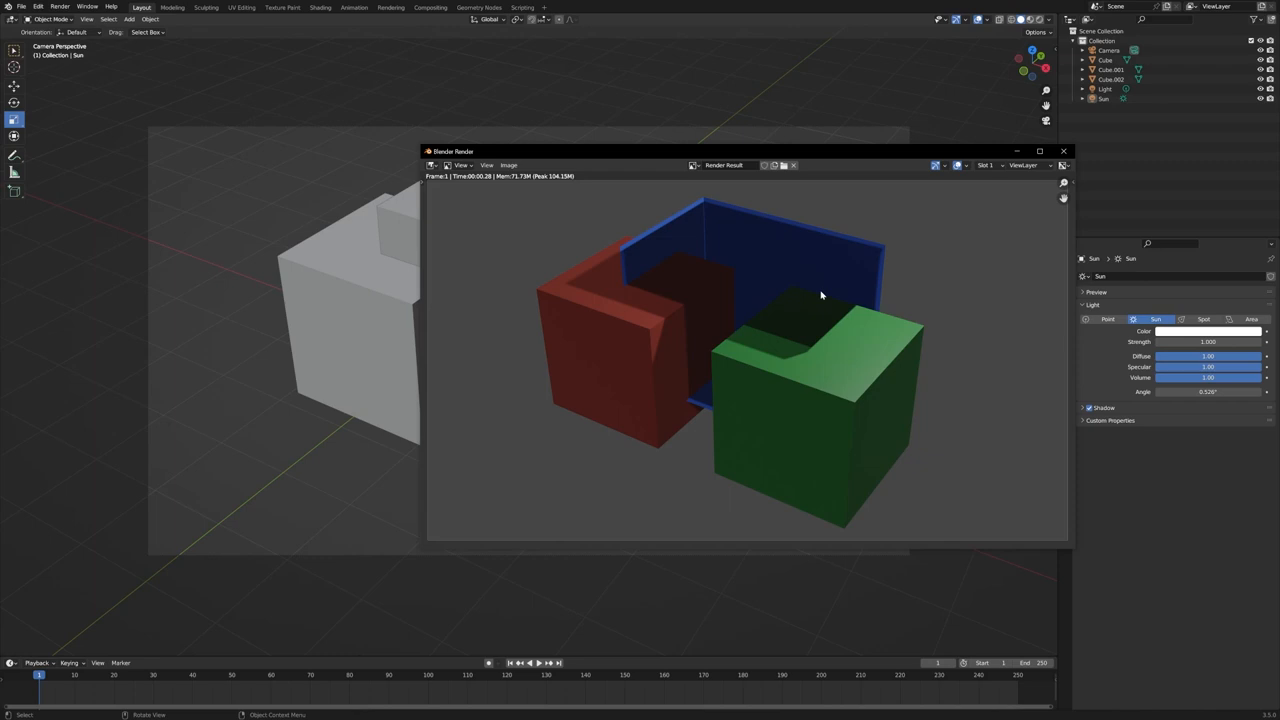
mouse_move(687, 294)
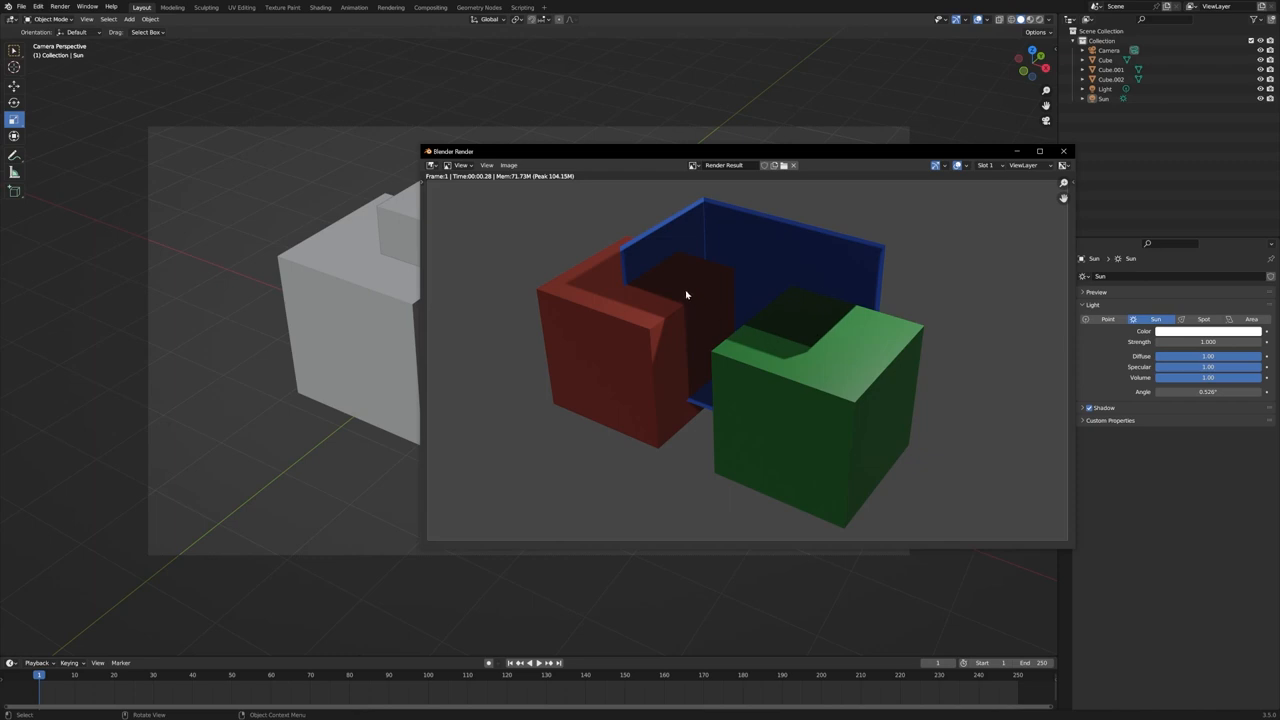
mouse_move(827, 329)
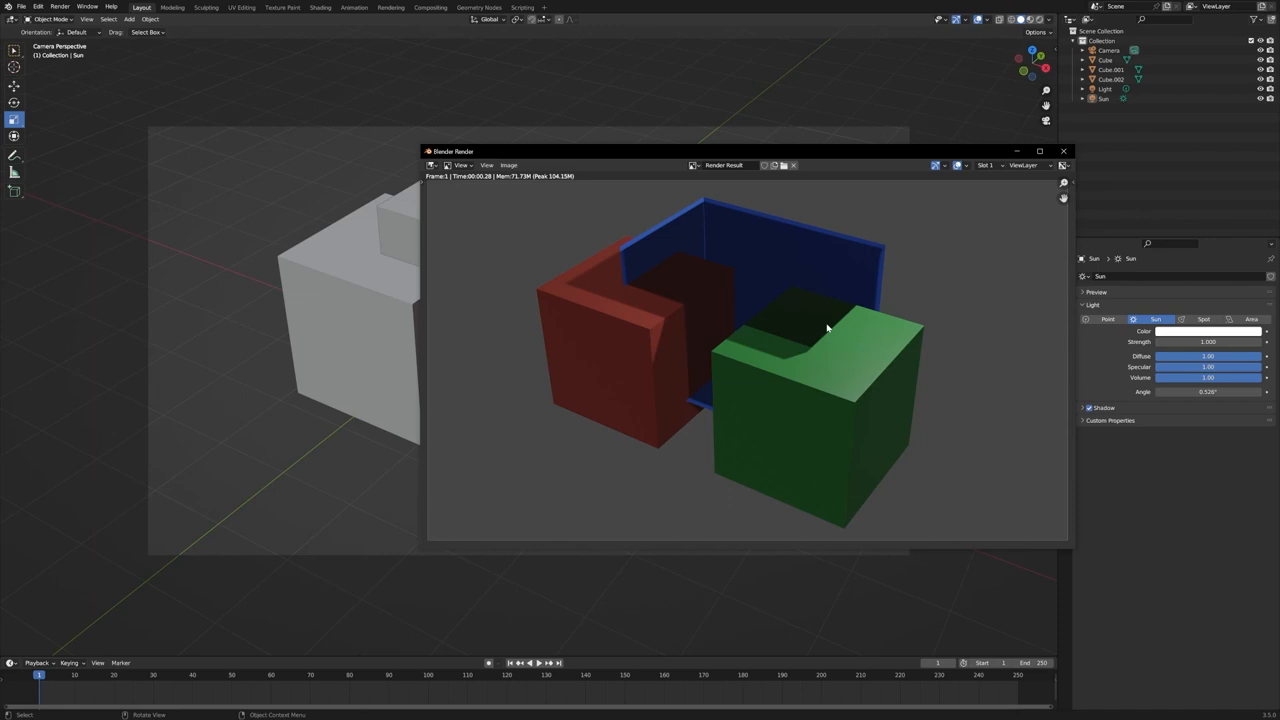
mouse_move(688, 376)
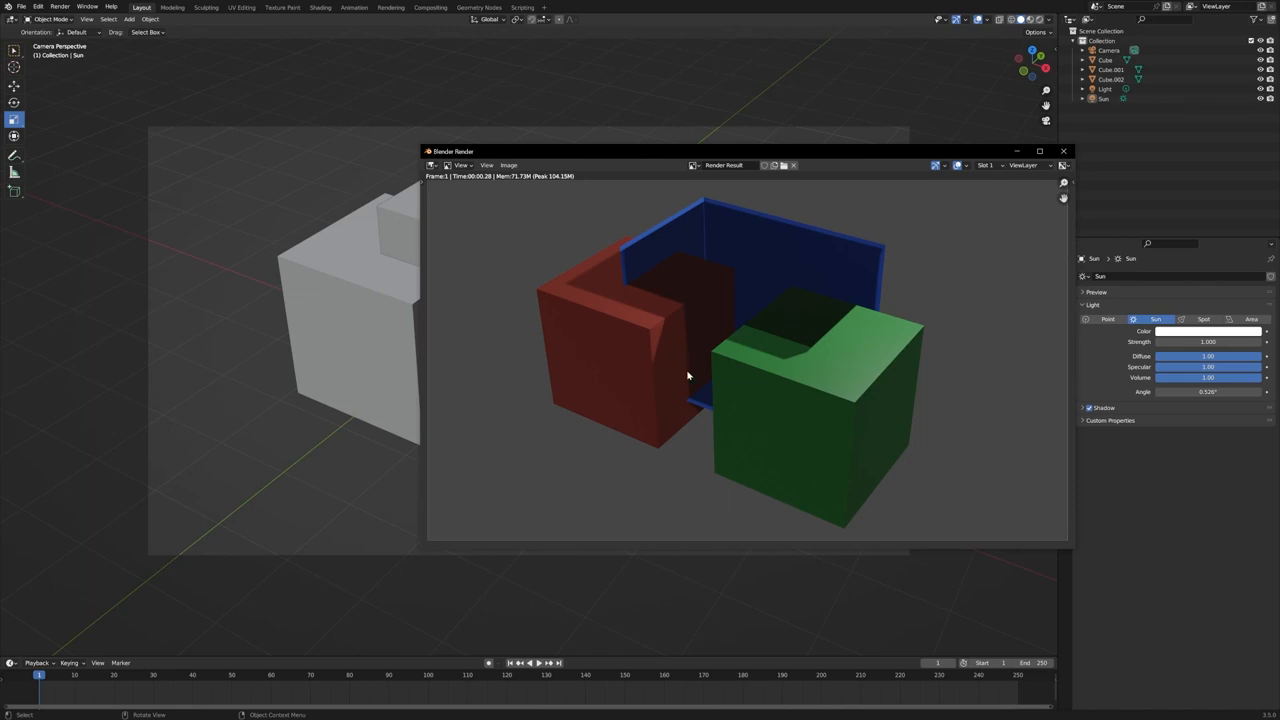
mouse_move(656, 291)
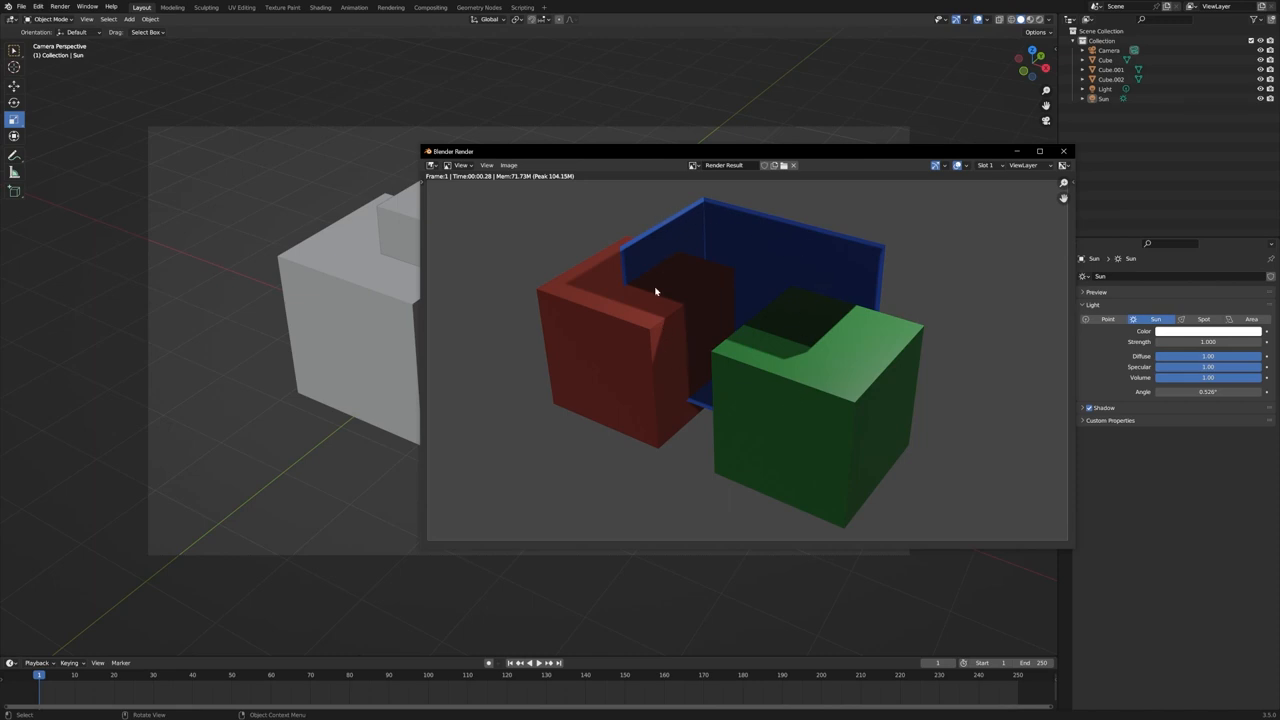
mouse_move(808, 401)
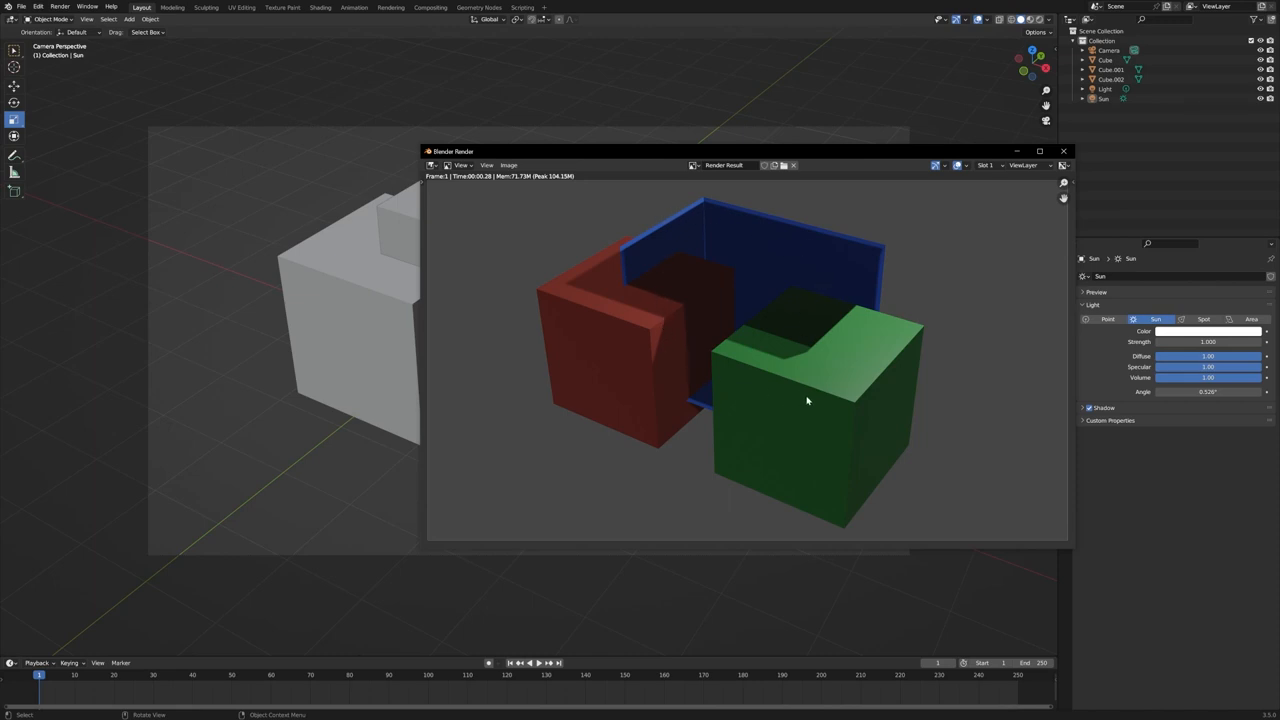
Close the render window and flip the cube's selected face normals via Mesh > Normals > Flip.
click(1063, 151)
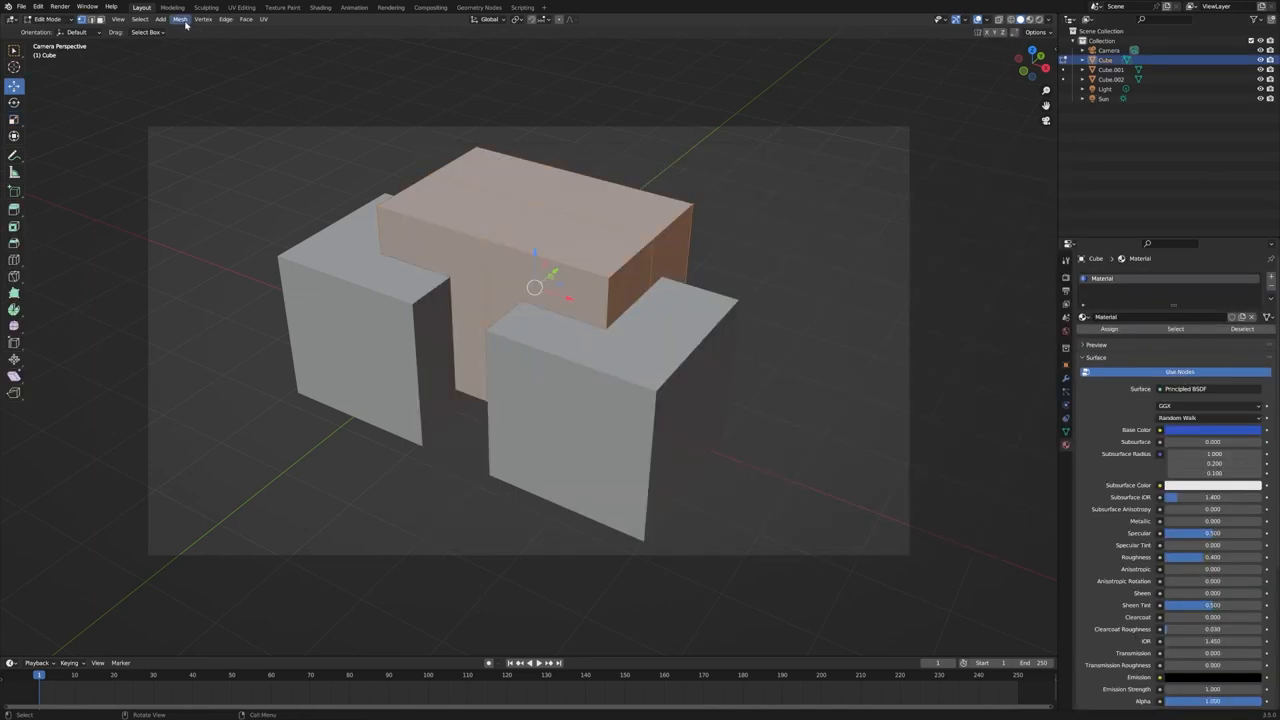
click(180, 18)
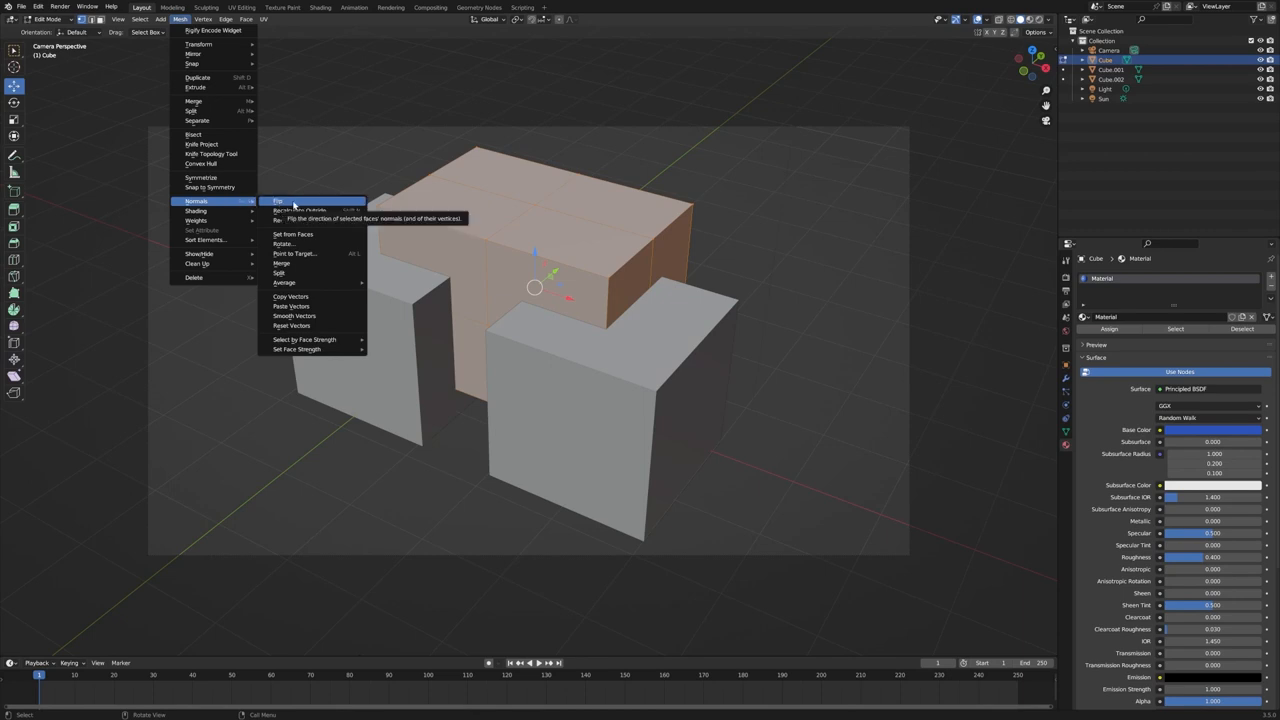
click(278, 201)
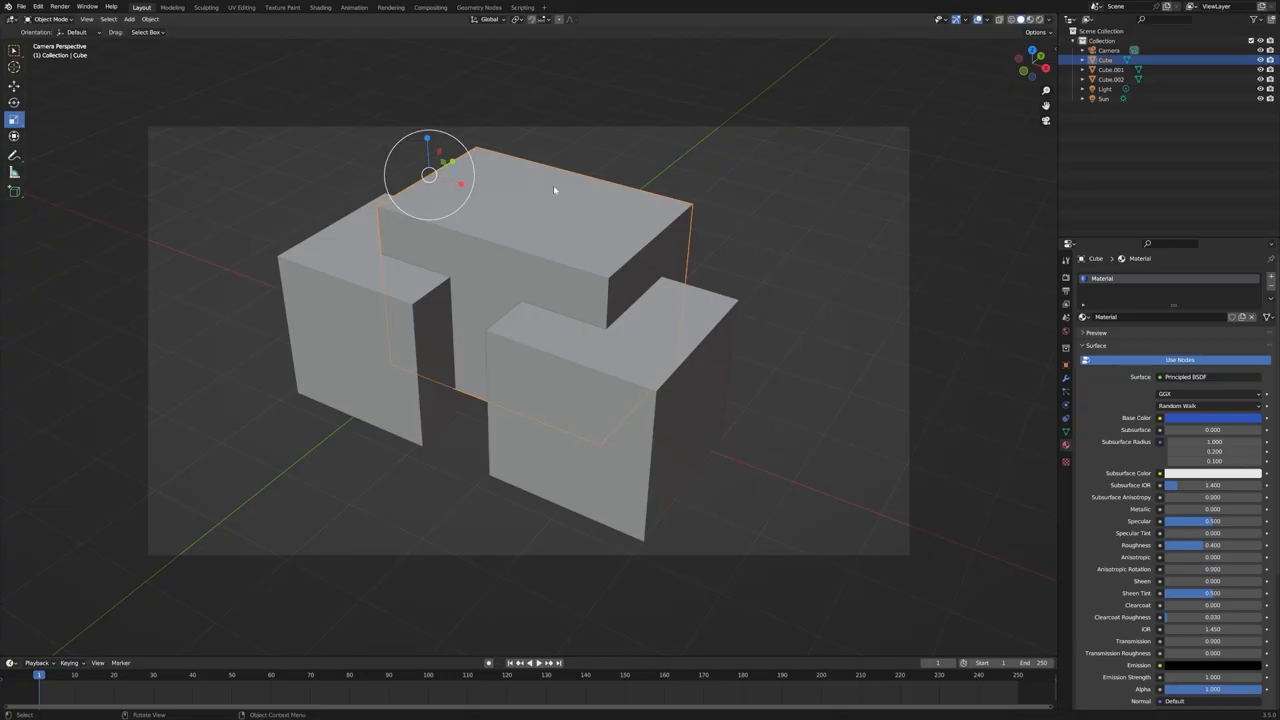
Hide the L-shaped blocks from the scene.
key(F12)
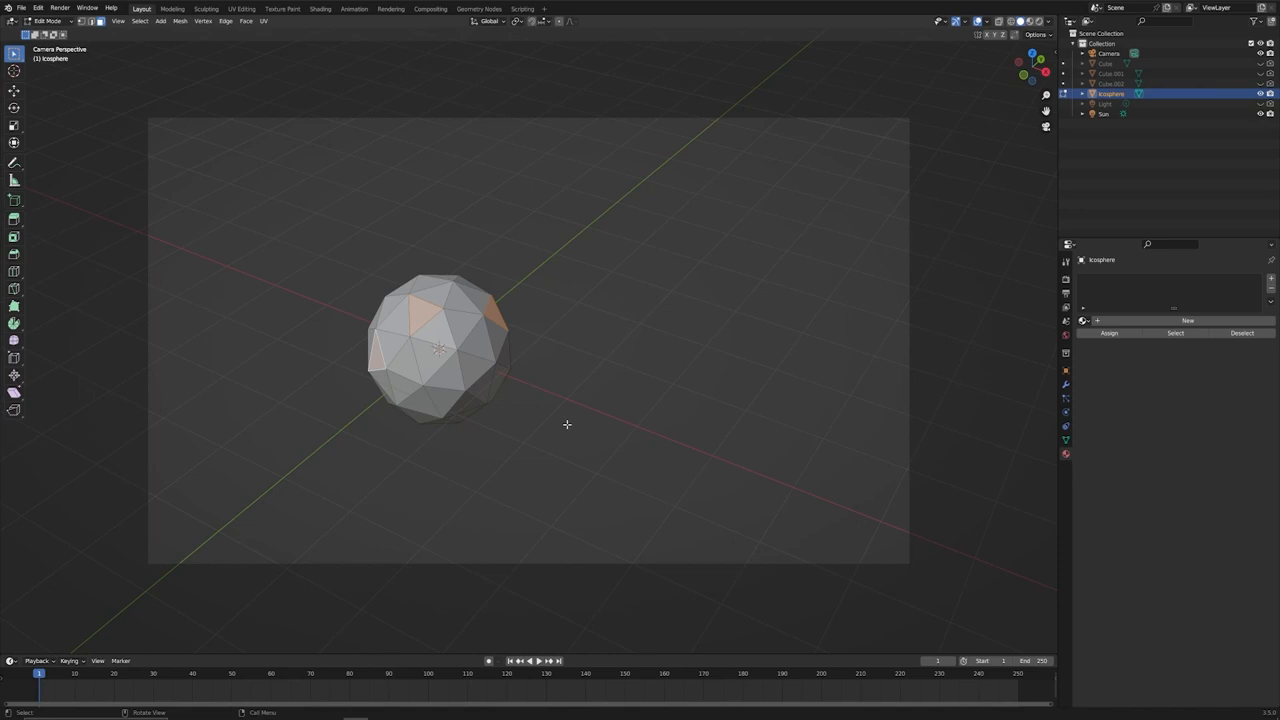
mouse_move(589, 463)
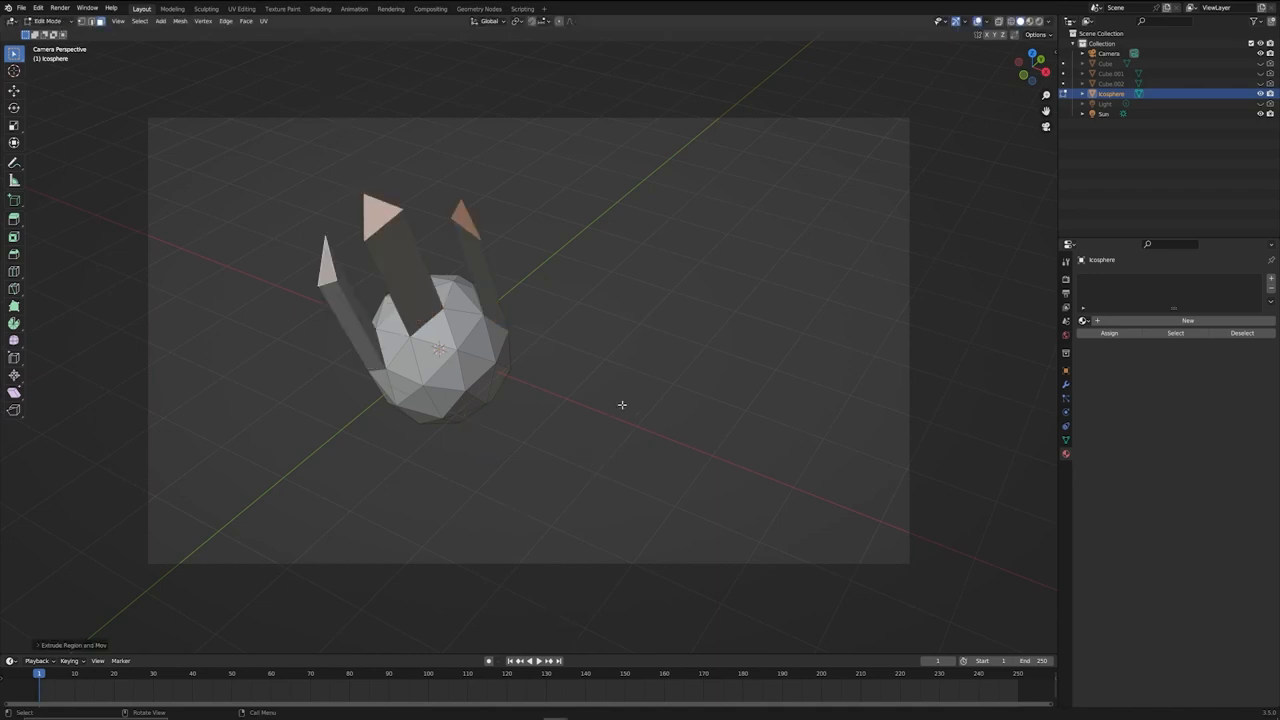
Drag a trial extrusion of a few icosphere faces outward, then undo it.
drag(622, 405, 542, 377)
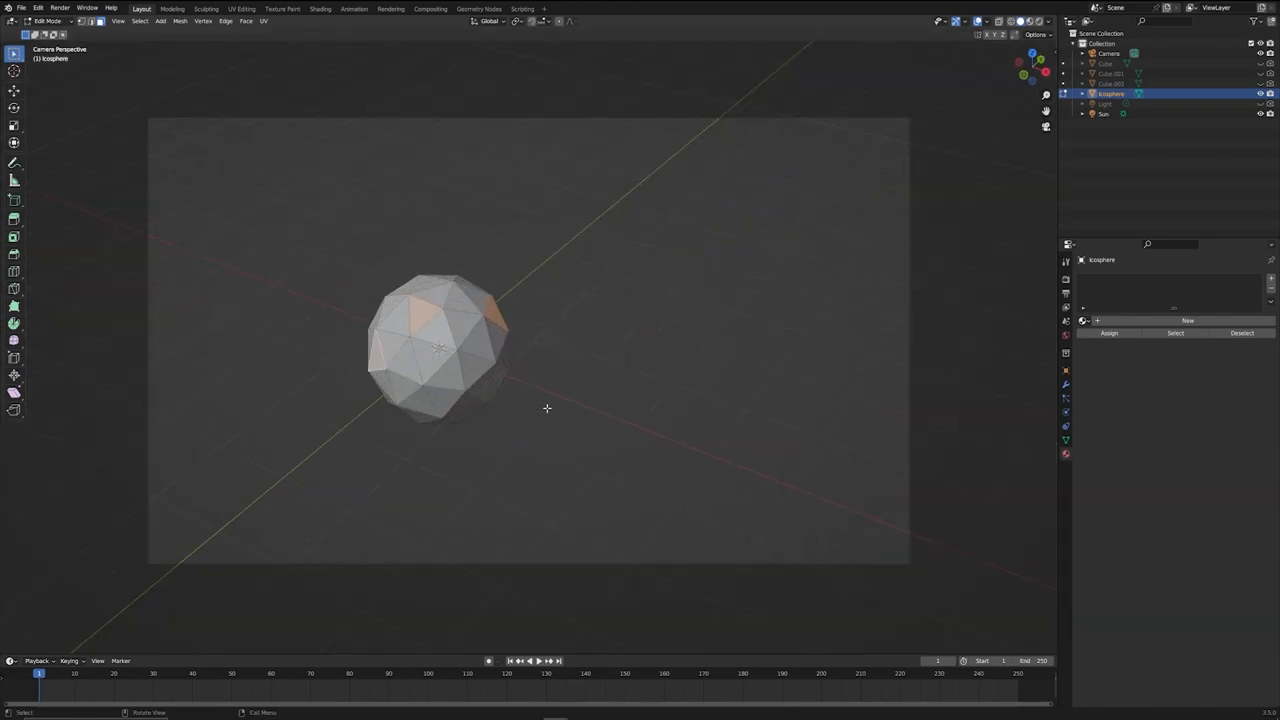
mouse_move(235, 32)
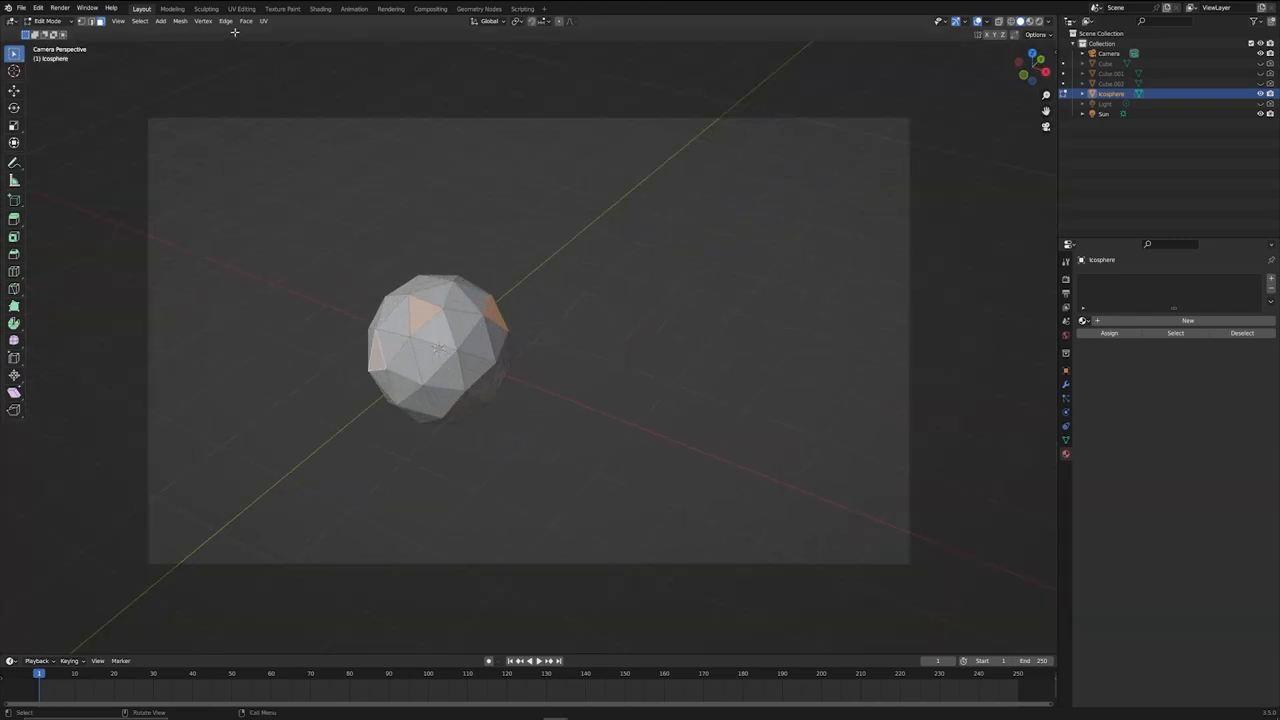
Extrude the selected icosphere faces along their normals with Face > Extrude Faces Along Normals.
click(246, 21)
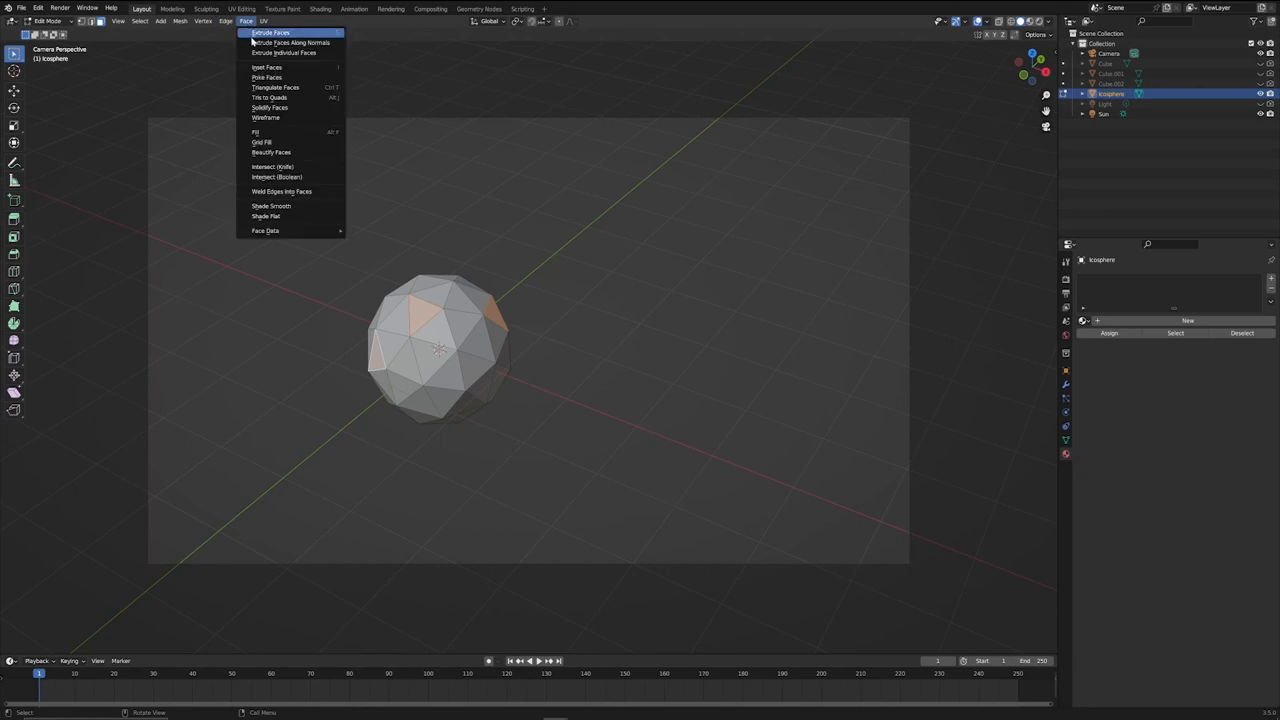
mouse_move(290, 42)
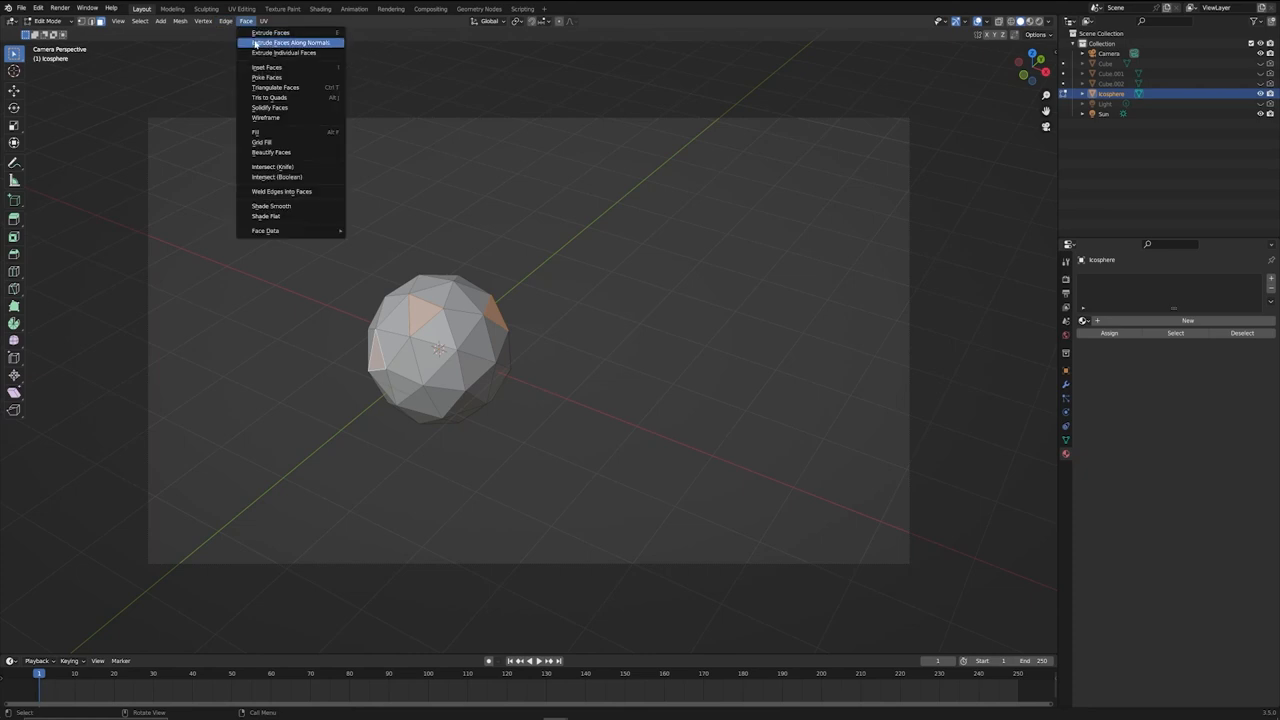
click(290, 43)
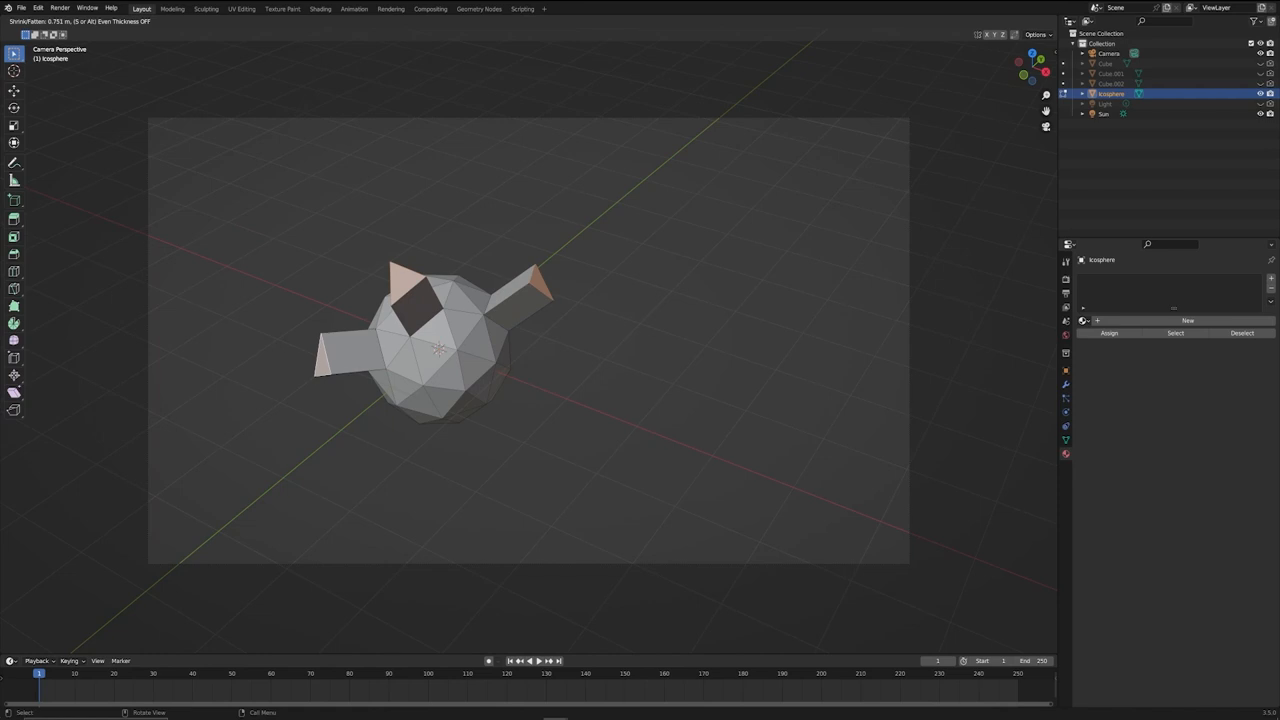
key(Tab)
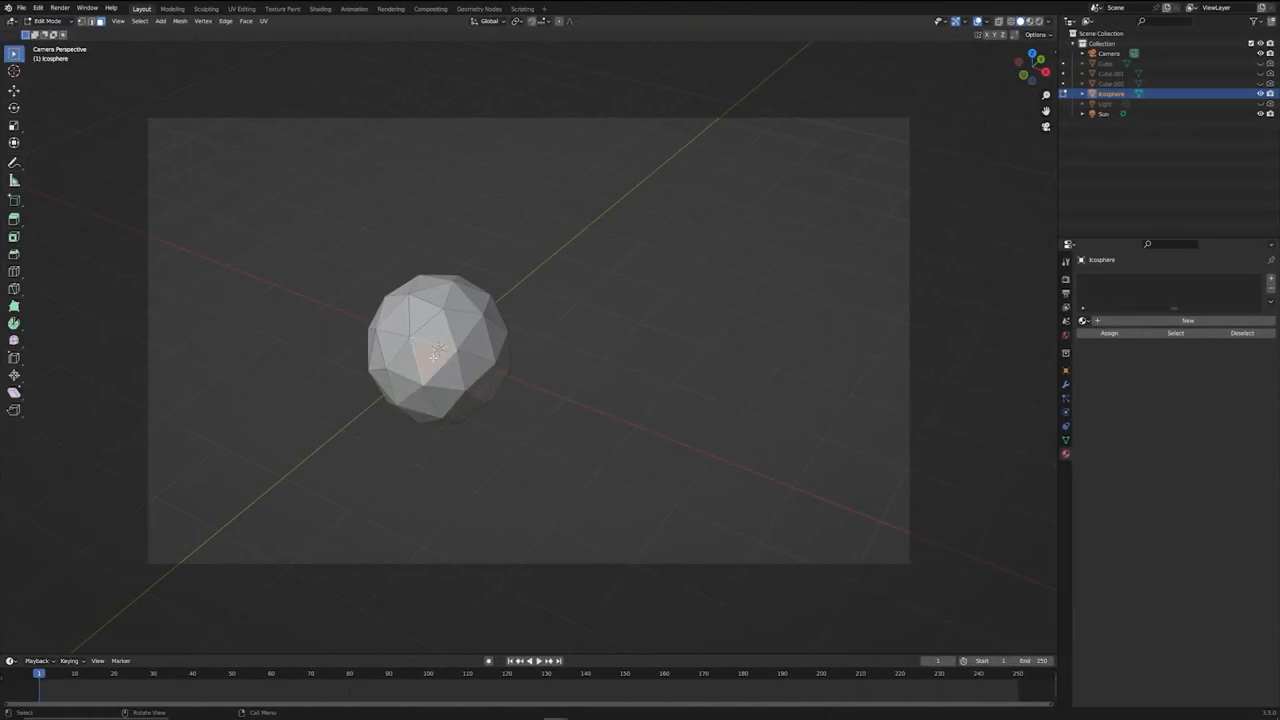
mouse_move(490, 21)
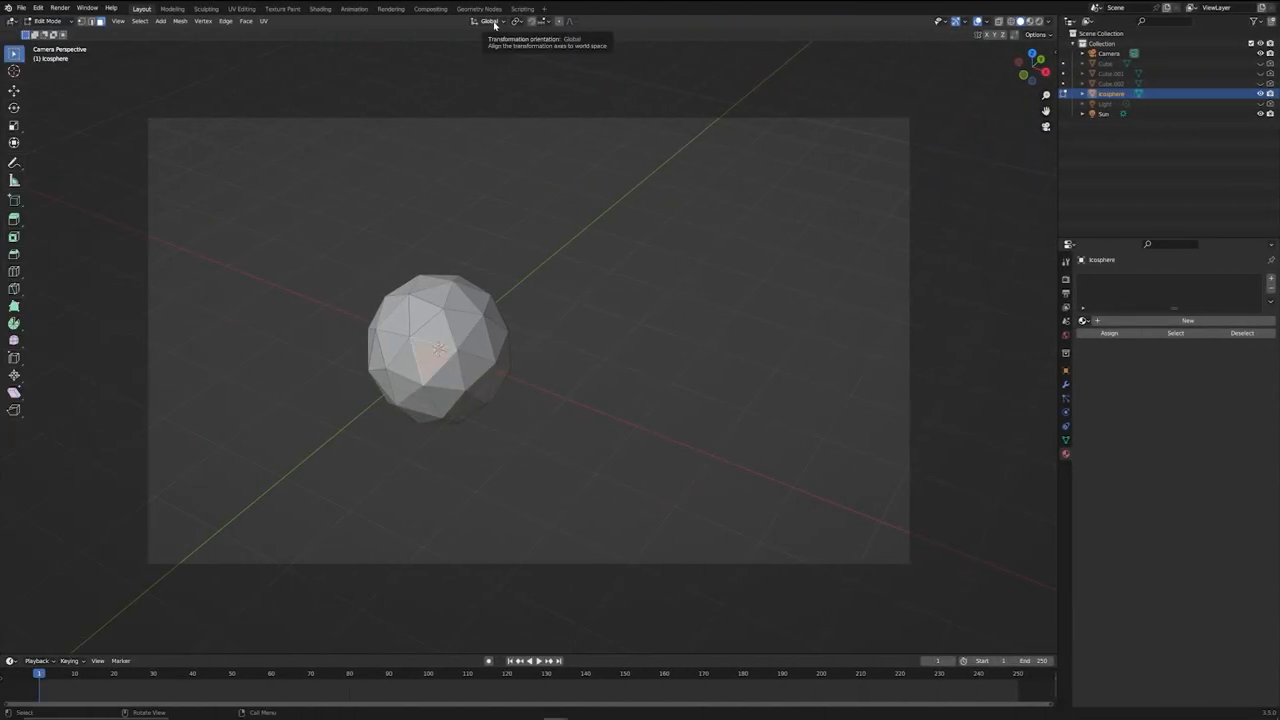
Switch the Transform Orientation dropdown from Global to Normal.
click(490, 21)
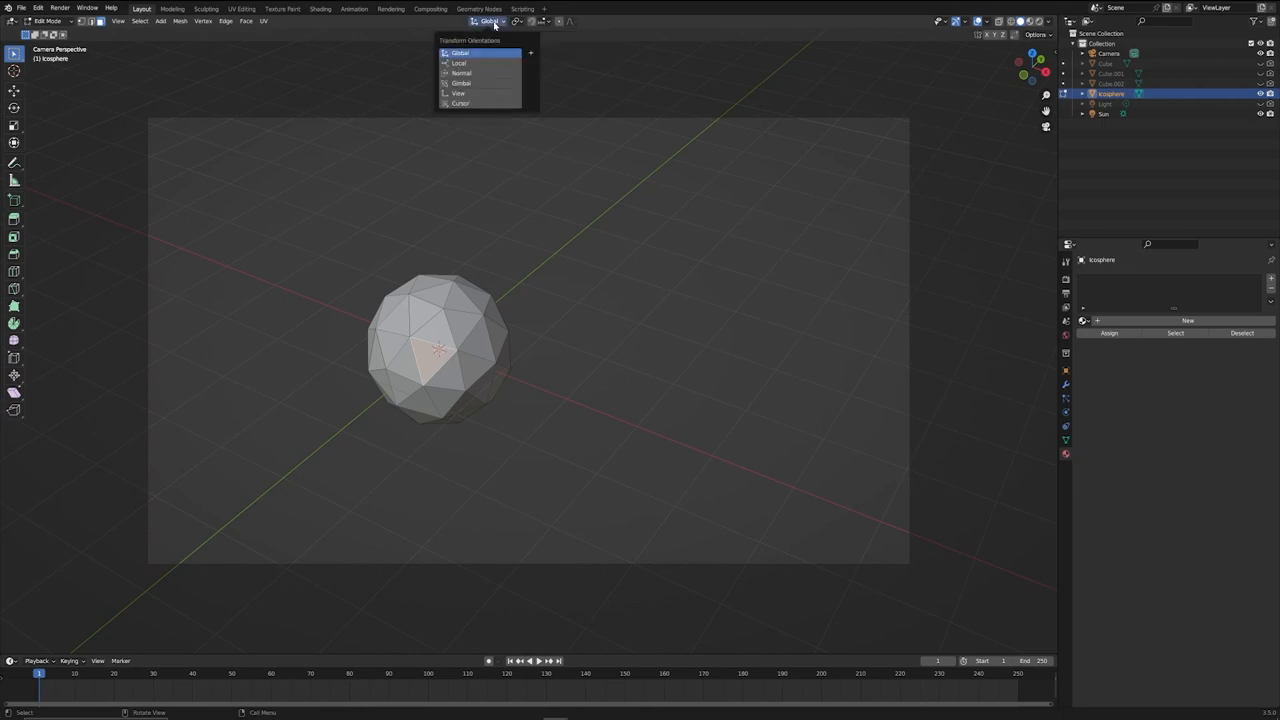
mouse_move(491, 73)
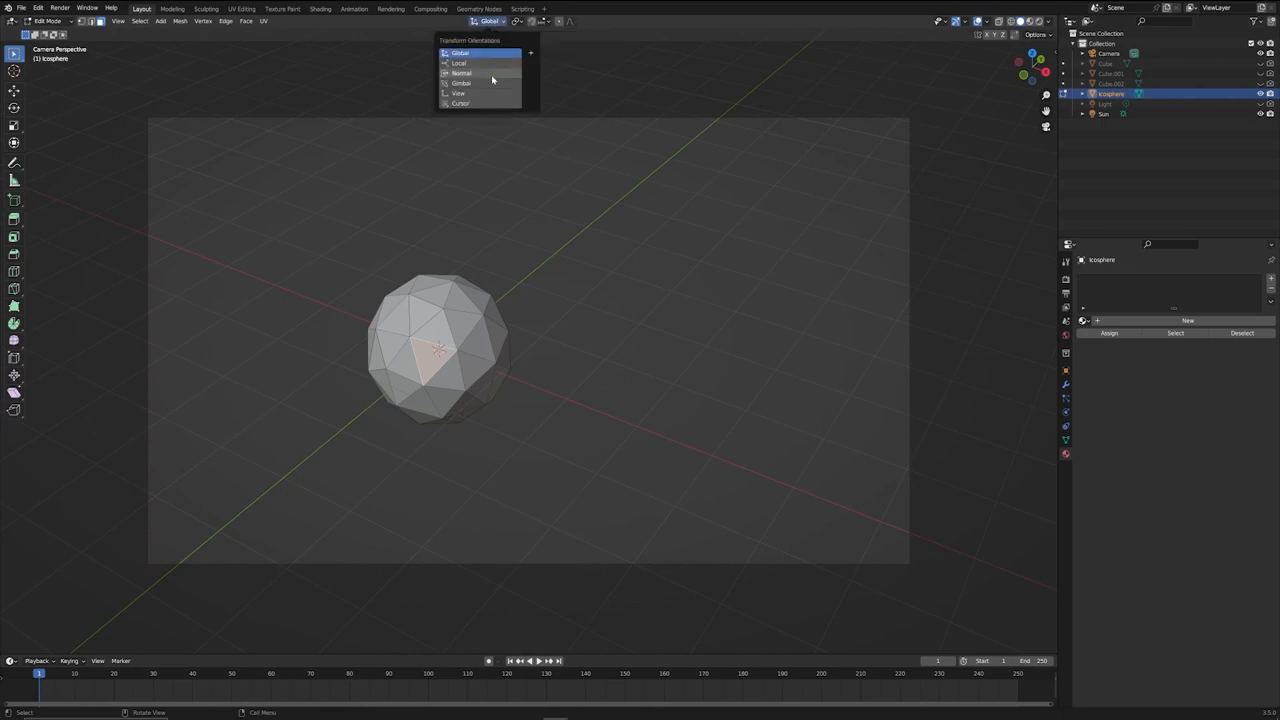
click(461, 73)
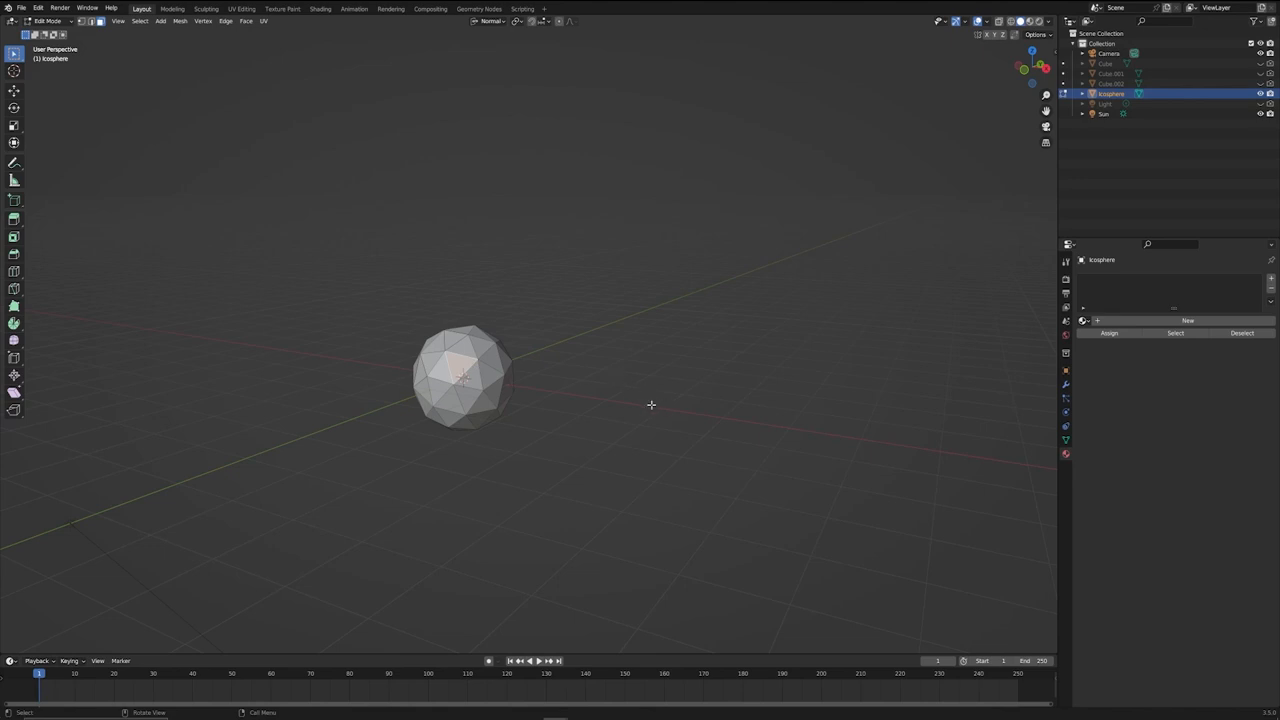
mouse_move(183, 483)
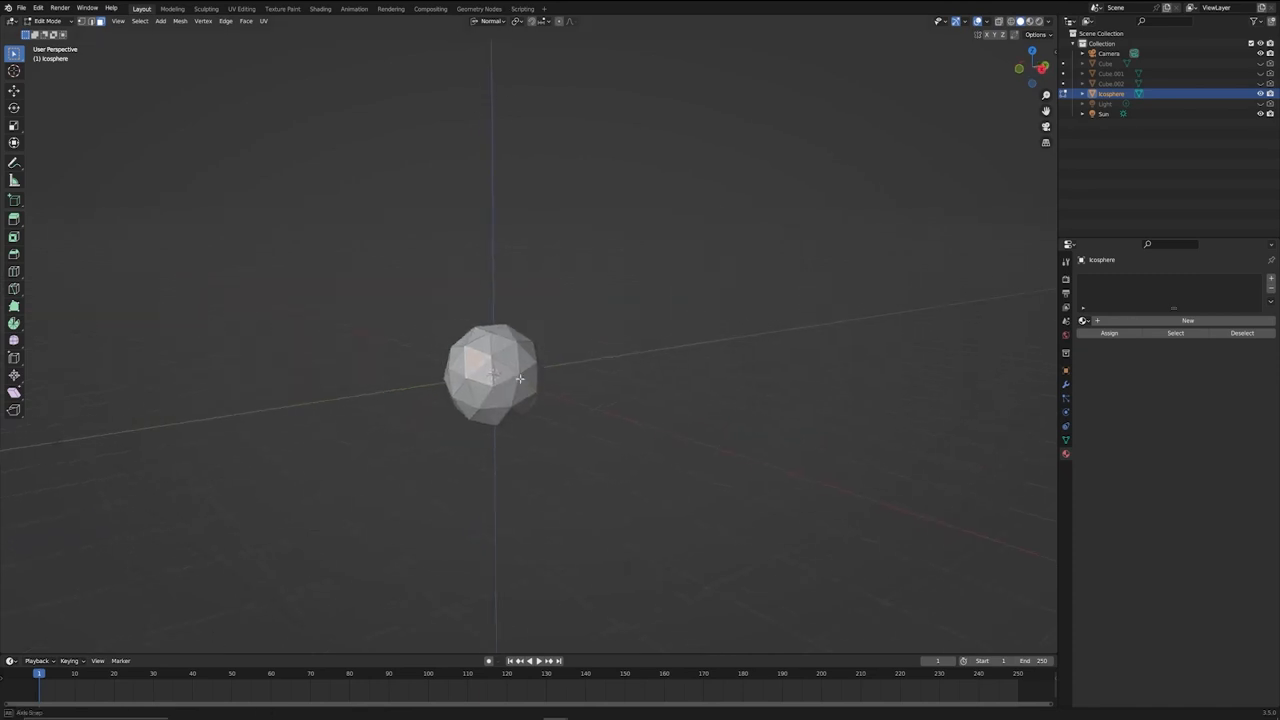
Activate the Move tool and orbit to see the gizmo aligned to the face normal.
drag(490, 380, 525, 390)
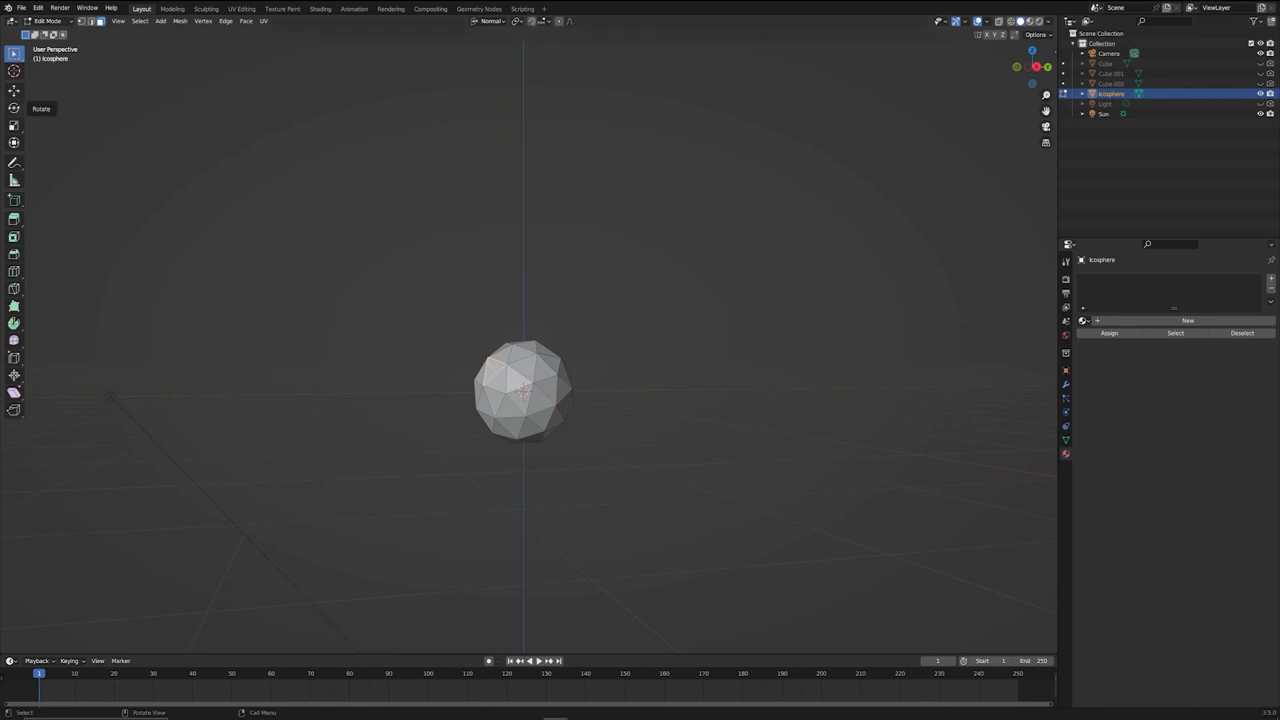
click(14, 91)
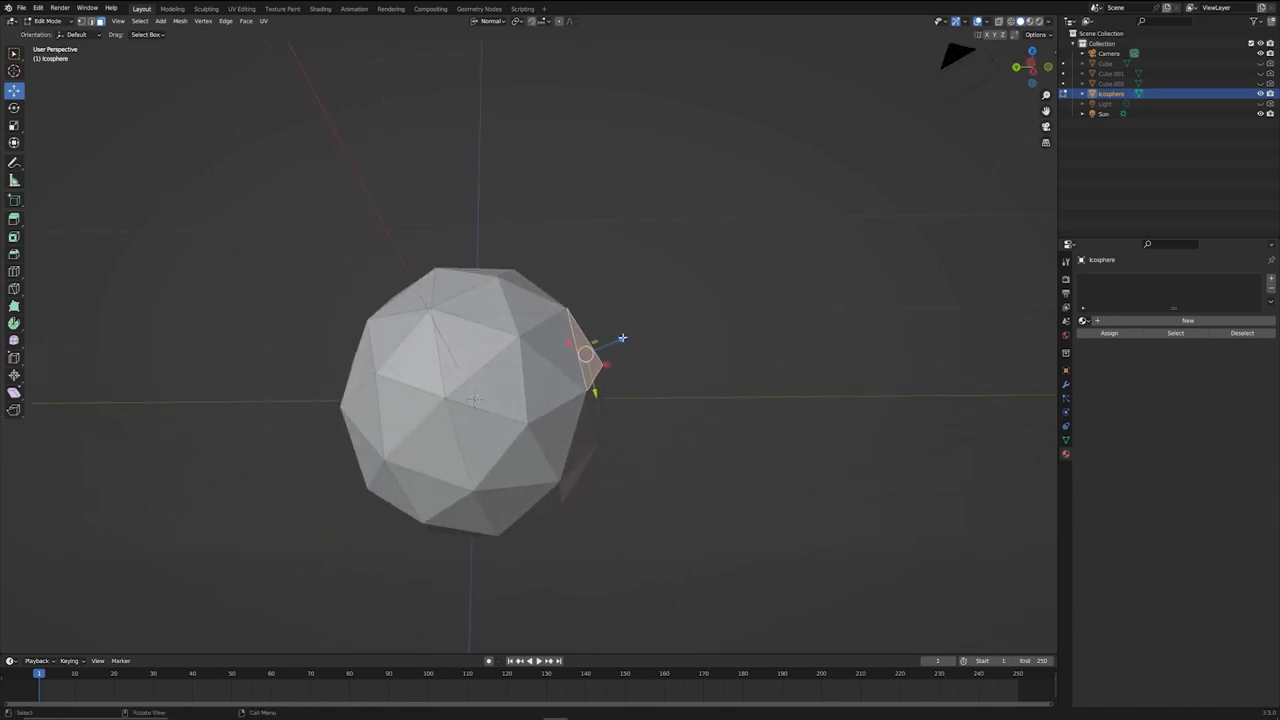
drag(585, 355, 425, 310)
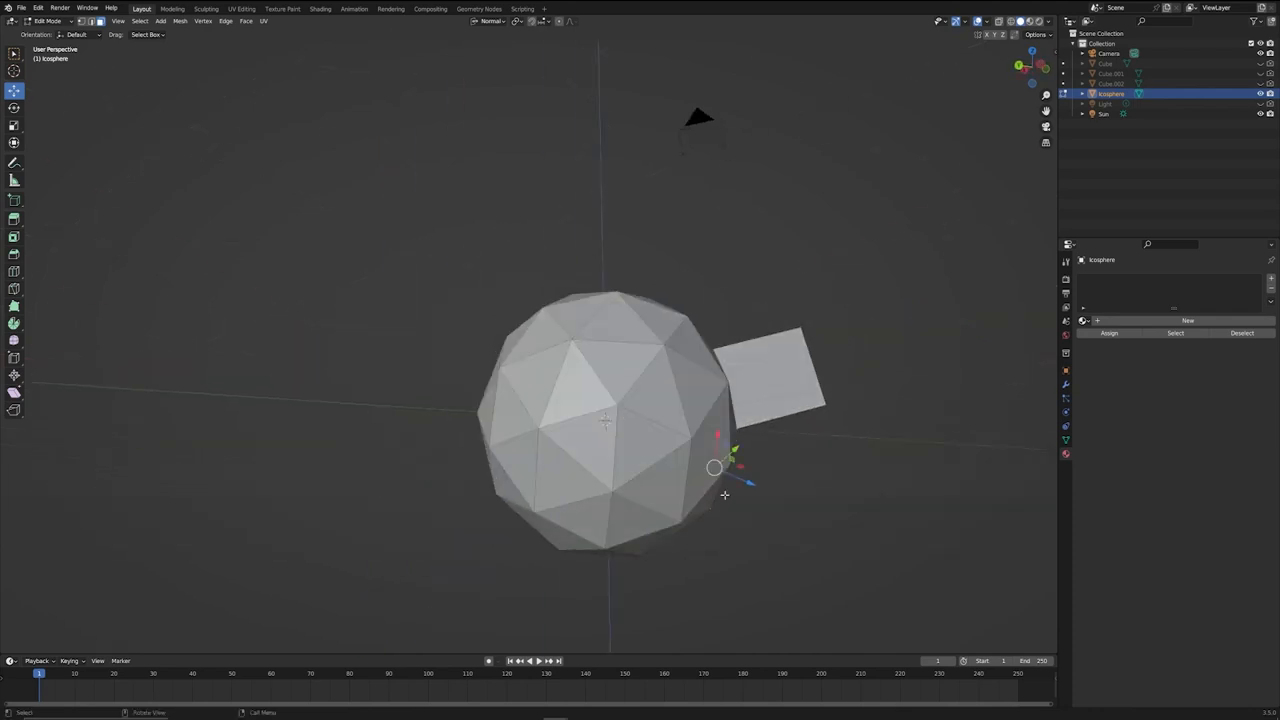
drag(715, 468, 795, 502)
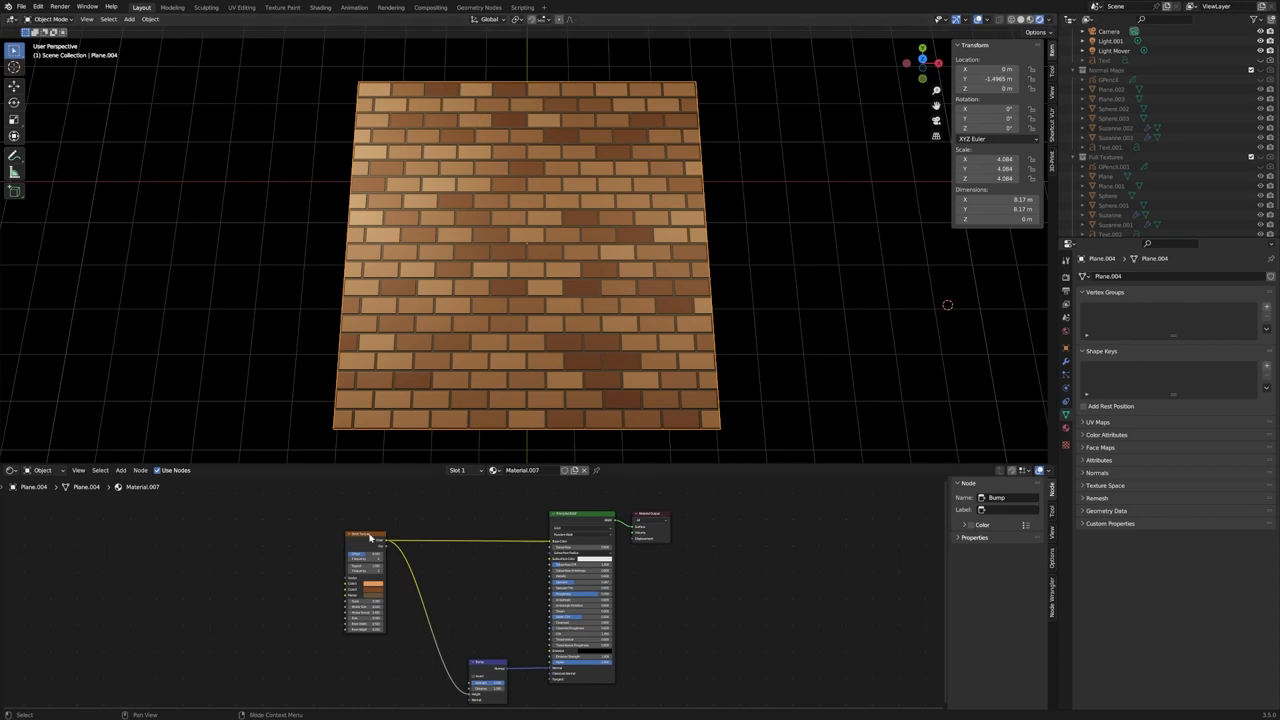
mouse_move(385, 542)
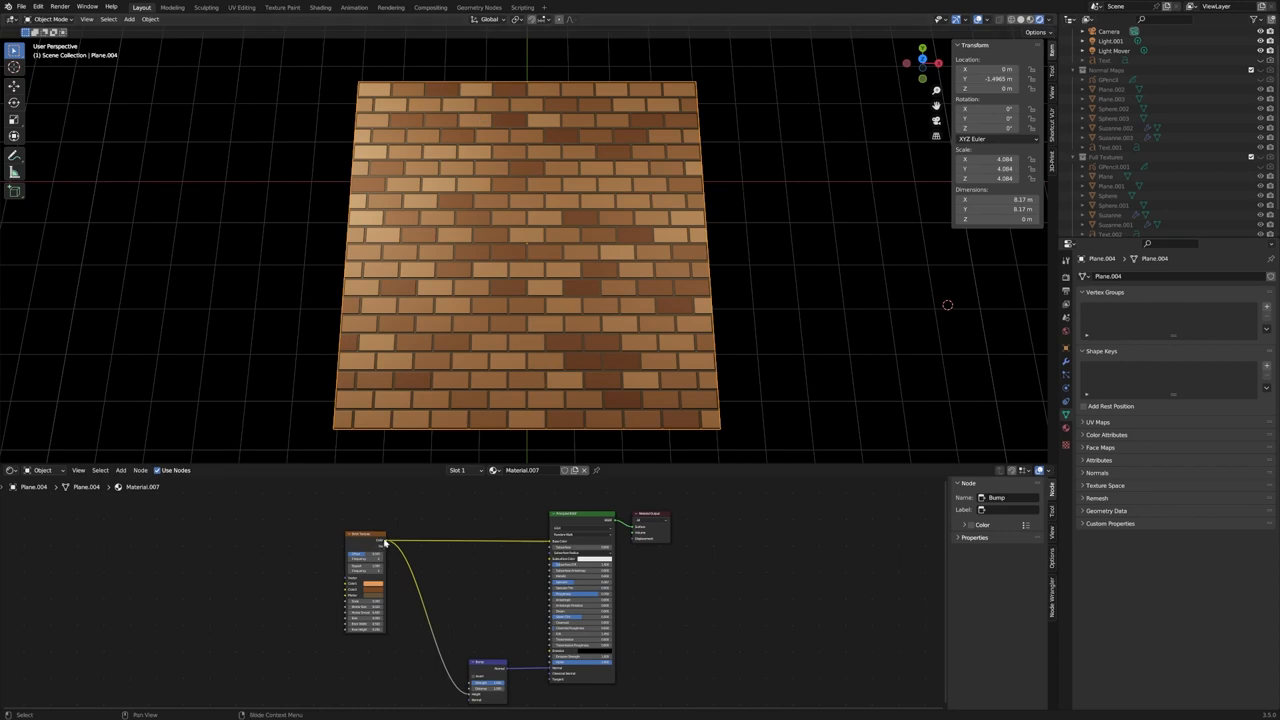
mouse_move(444, 621)
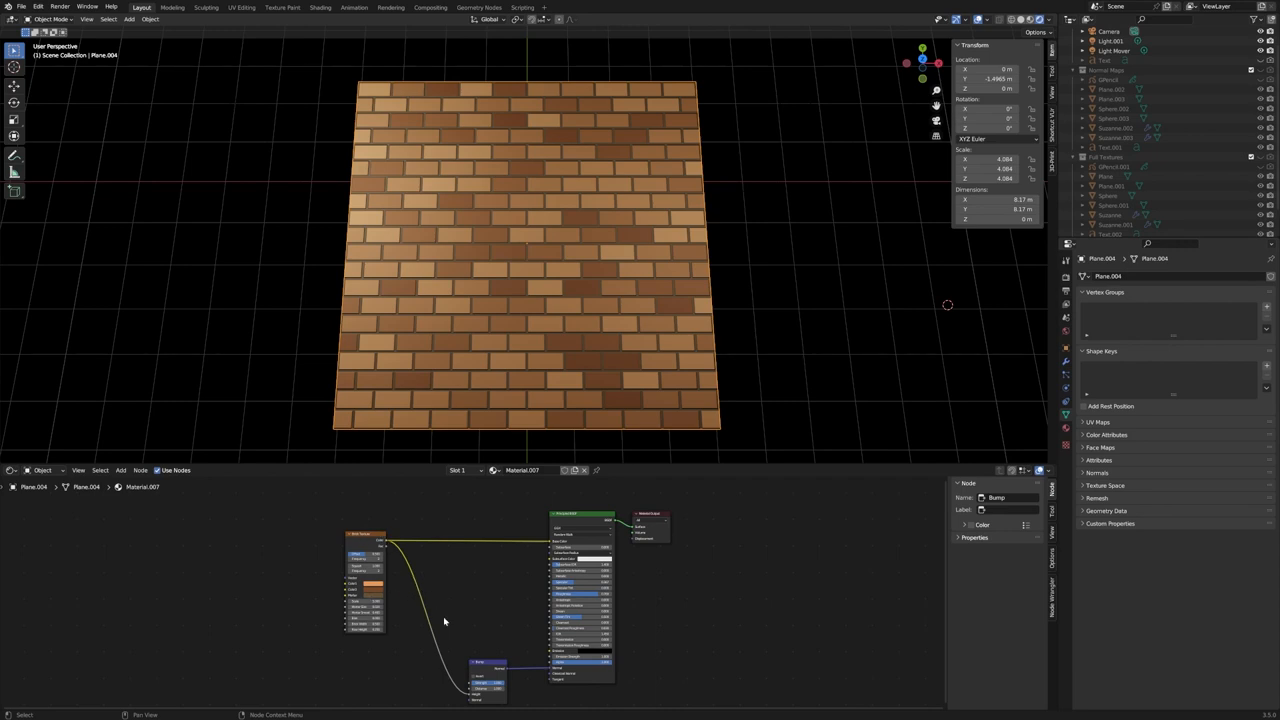
mouse_move(547, 545)
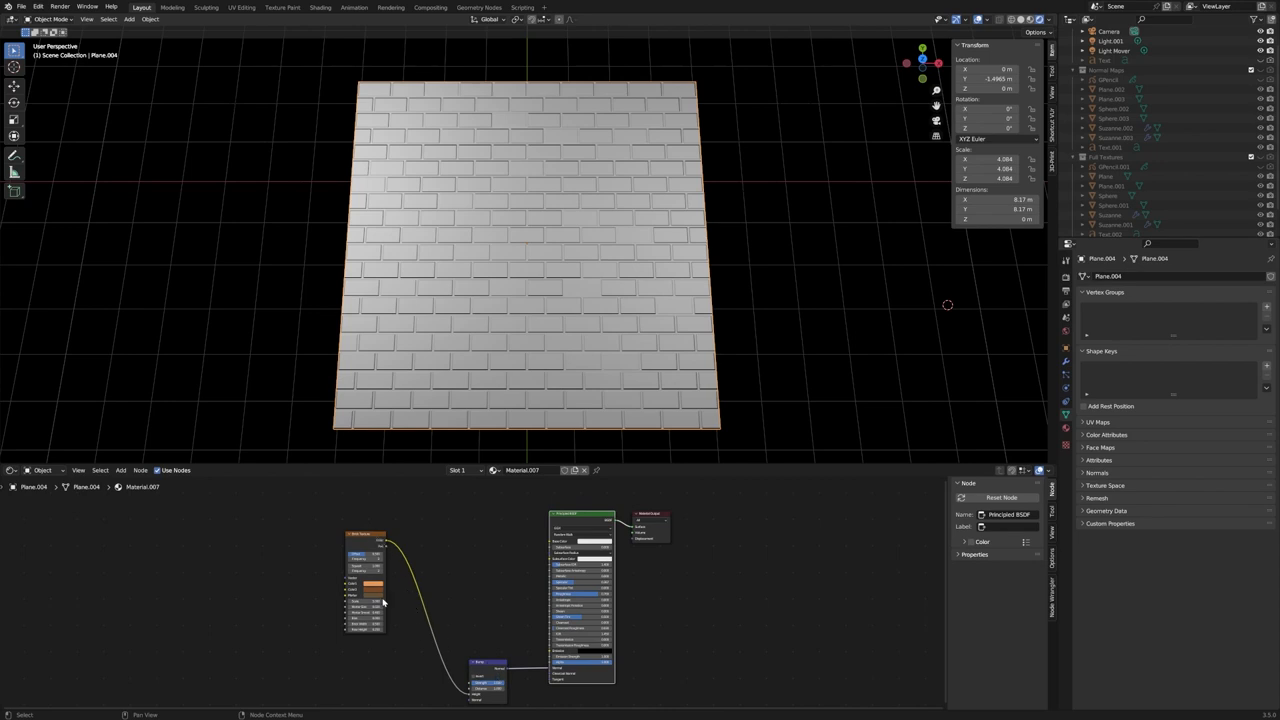
mouse_move(500, 687)
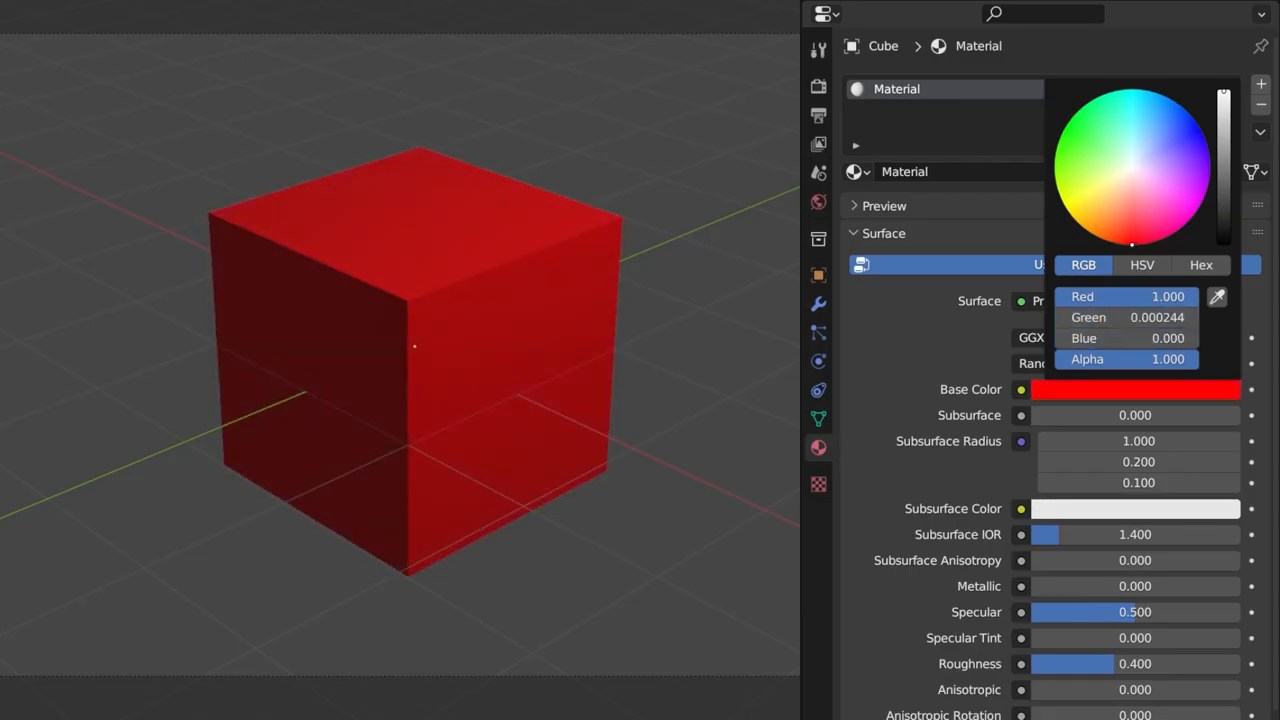
Try green, white and pale yellow, then set light blue (R 0.183, G 0.296, B 1.000).
click(1078, 108)
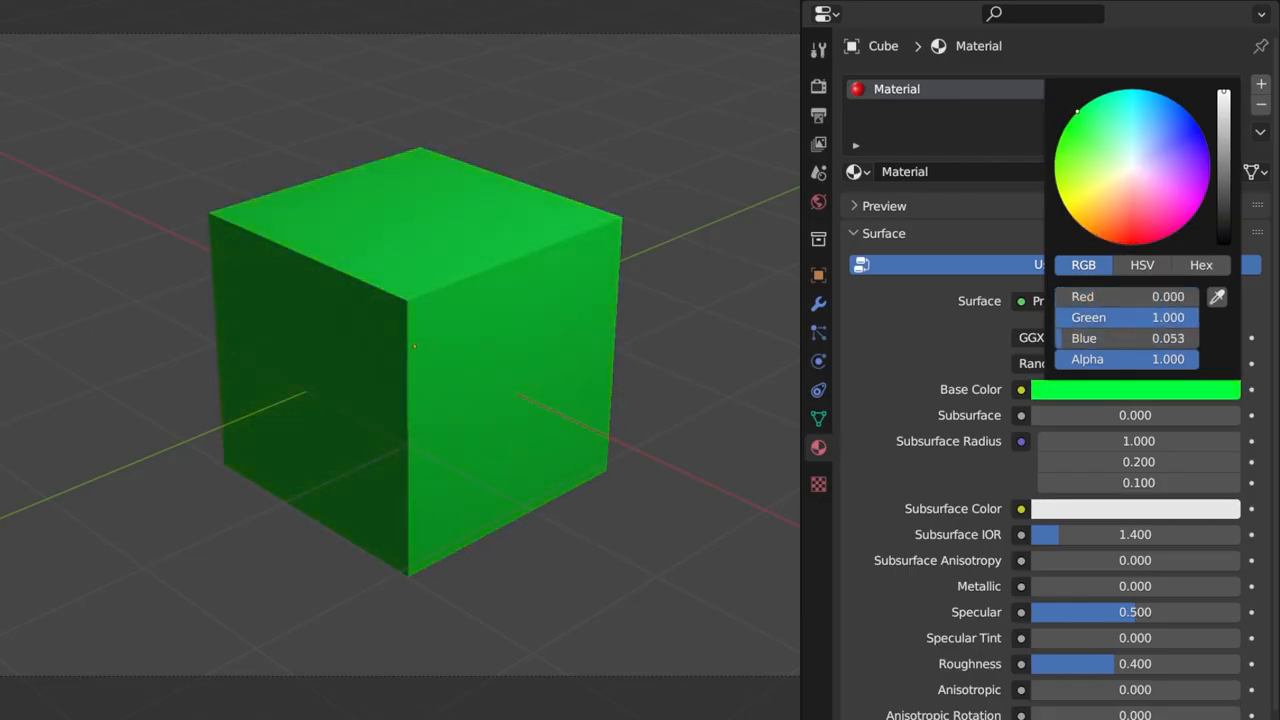
click(1207, 188)
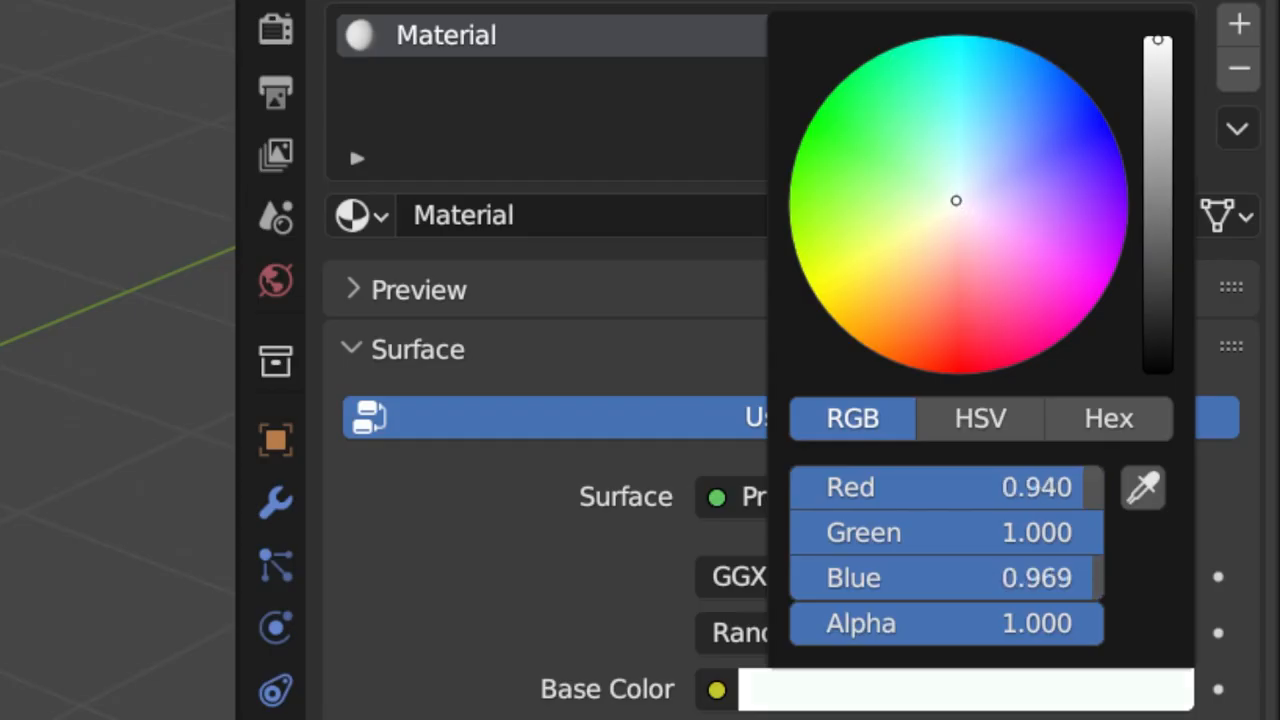
drag(956, 201, 909, 222)
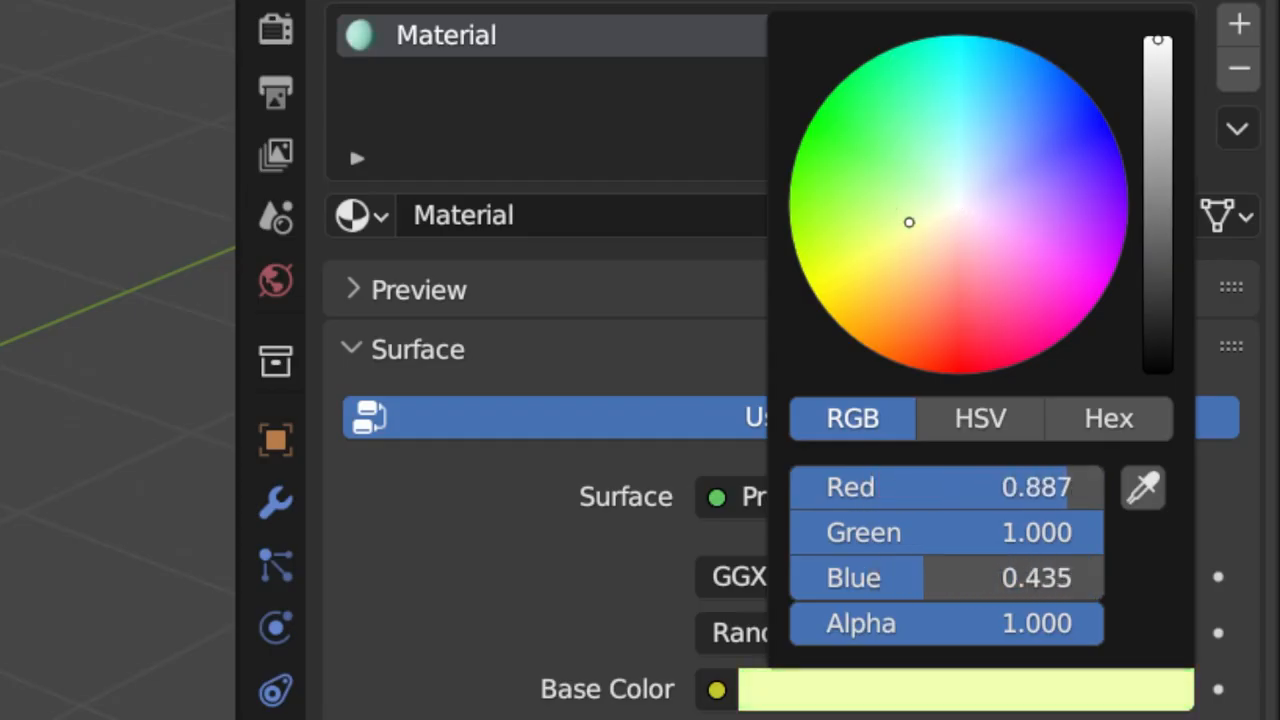
click(1025, 142)
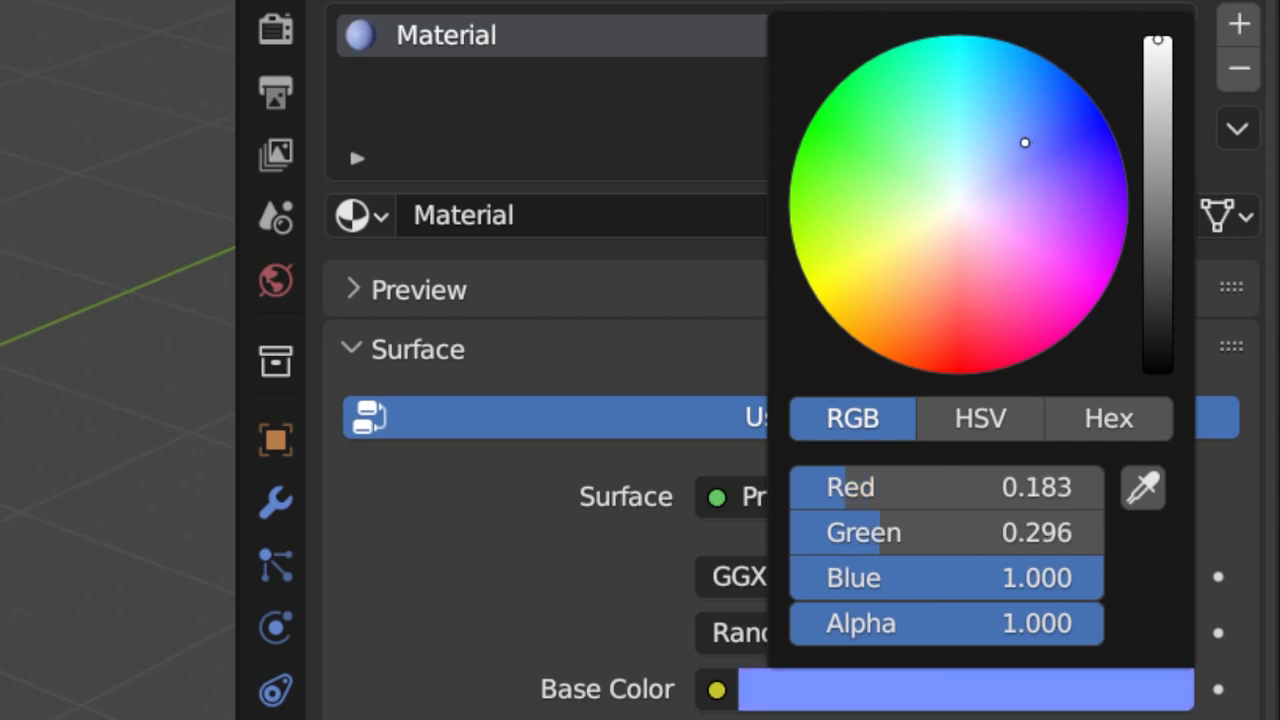